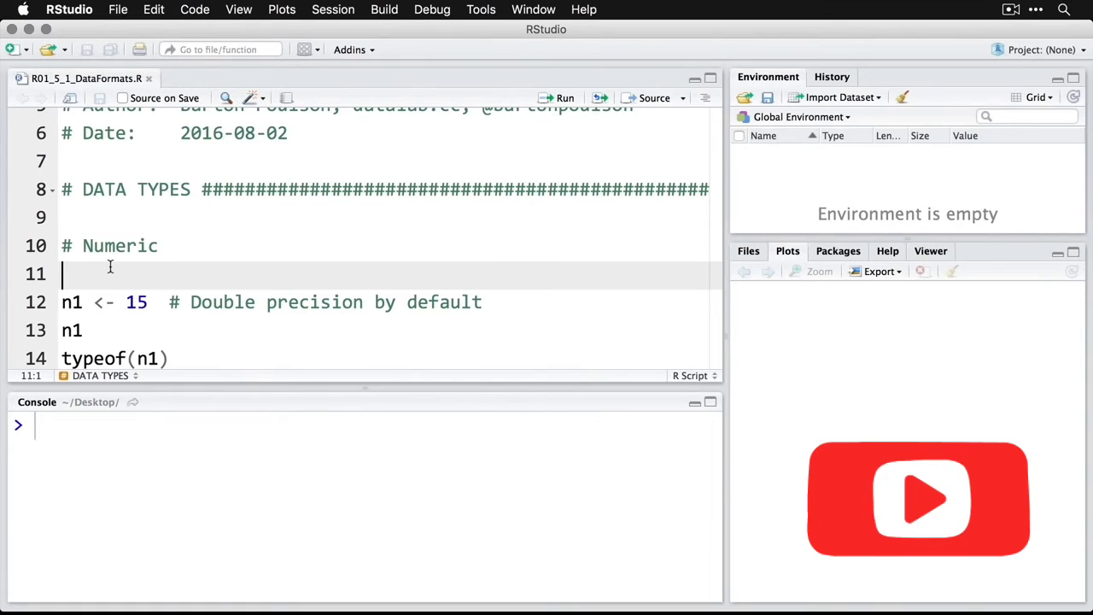
# - Run the numeric lines creating n1 = 15 and n2 = 1.5, with typeof returning "double" for both
pyautogui.click(72, 301)
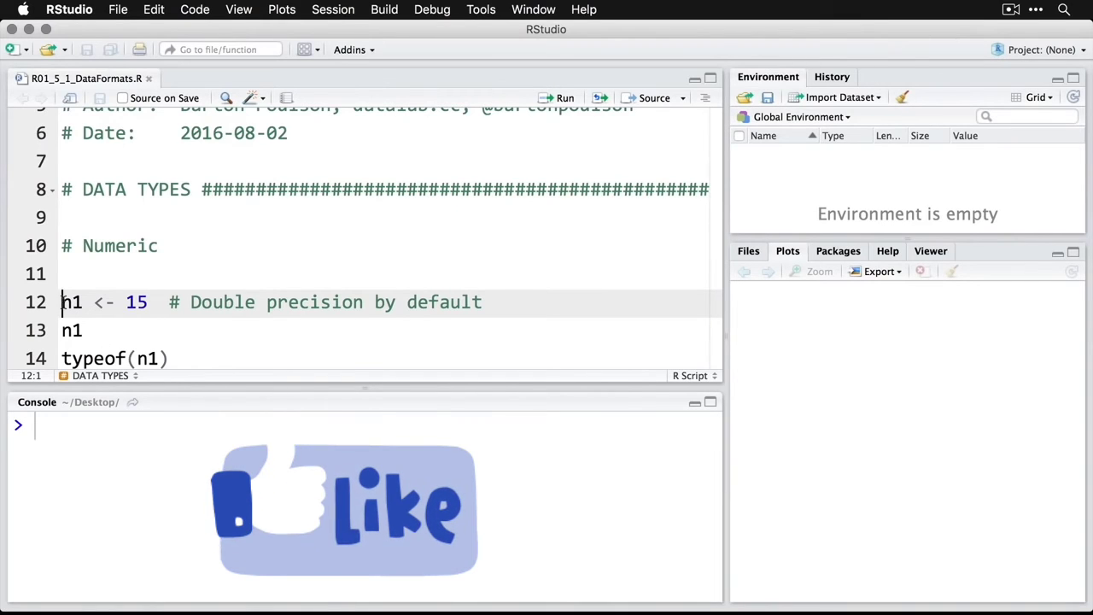
pyautogui.click(564, 97)
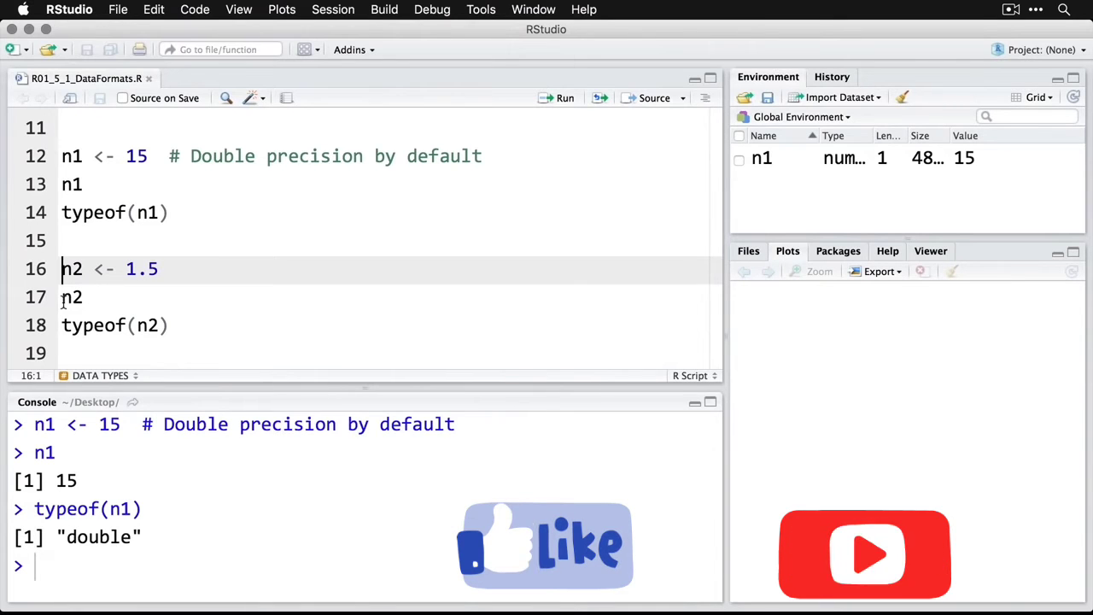
pyautogui.click(564, 98)
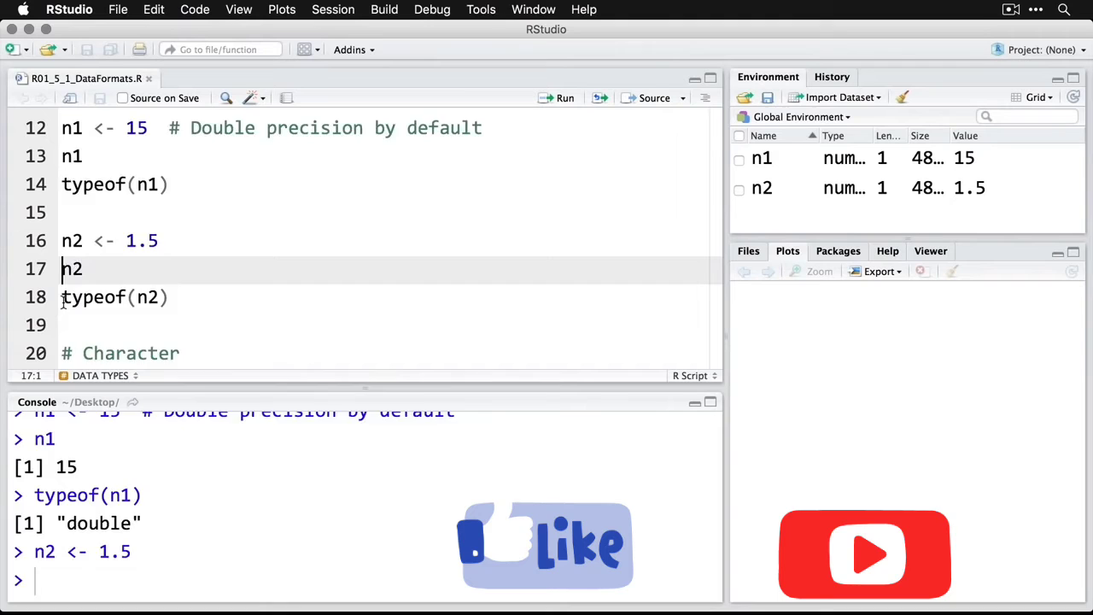
pyautogui.scroll(-3)
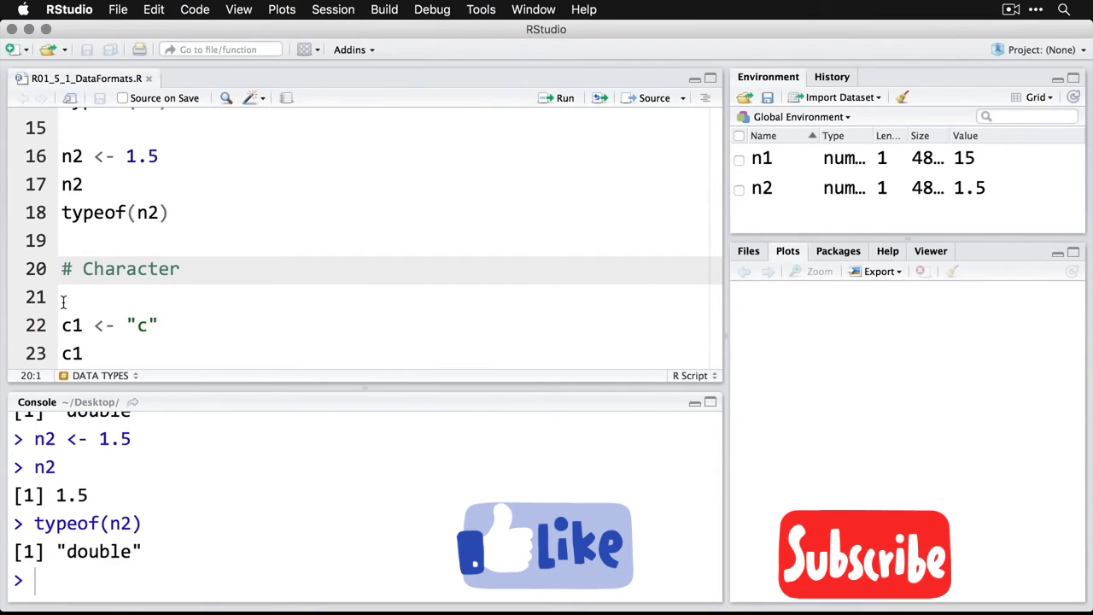
pyautogui.scroll(-3)
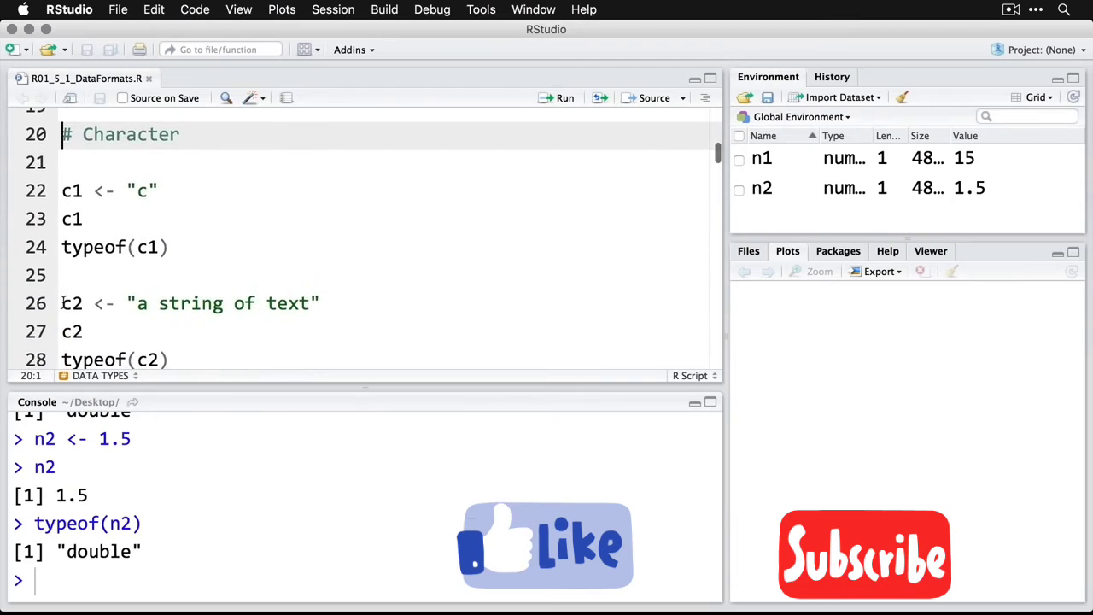
# - Run c1 <- "c" and c2 <- "a string of text", confirming typeof gives "character" for both
pyautogui.click(72, 190)
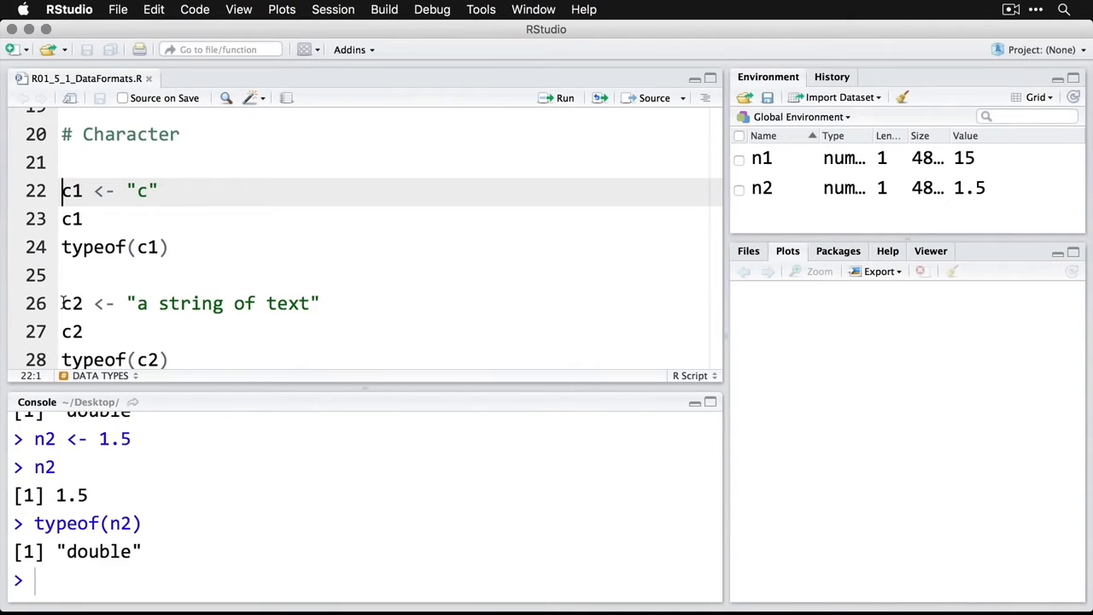
pyautogui.click(564, 97)
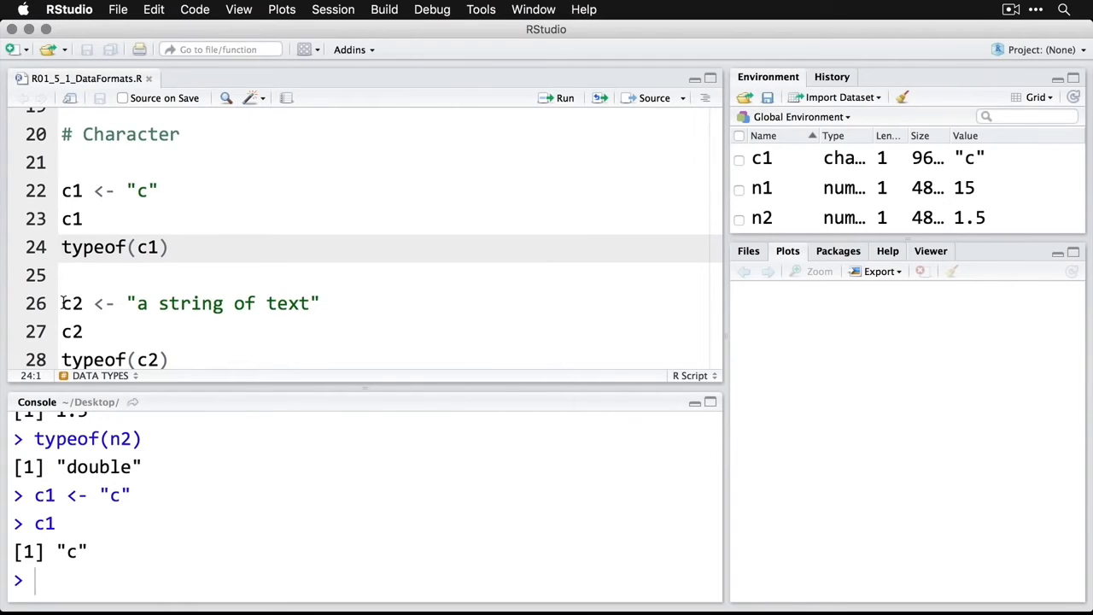
pyautogui.click(563, 98)
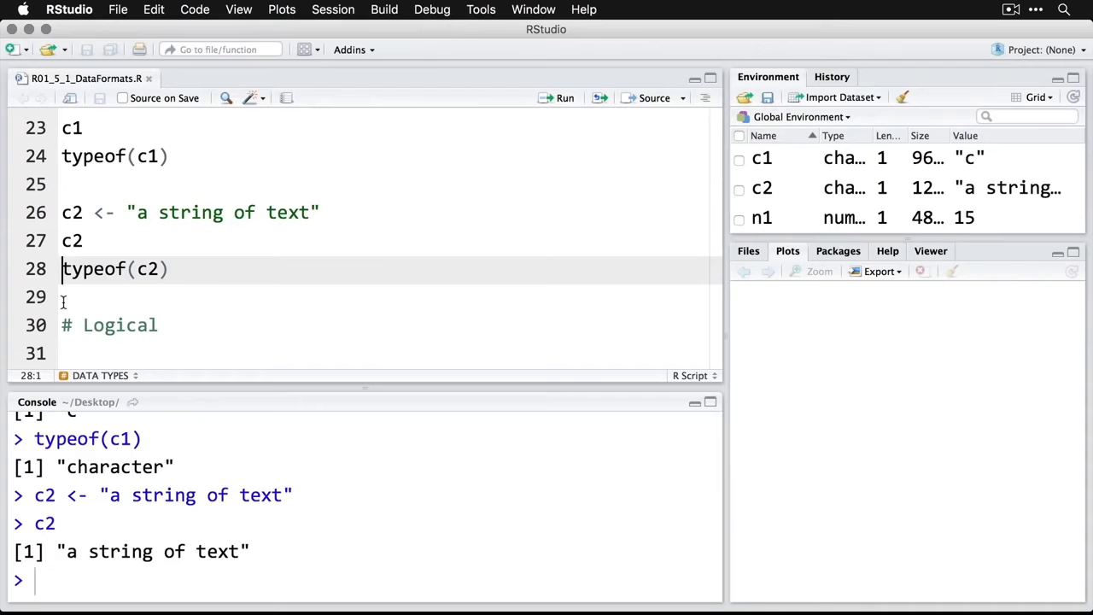
pyautogui.click(564, 98)
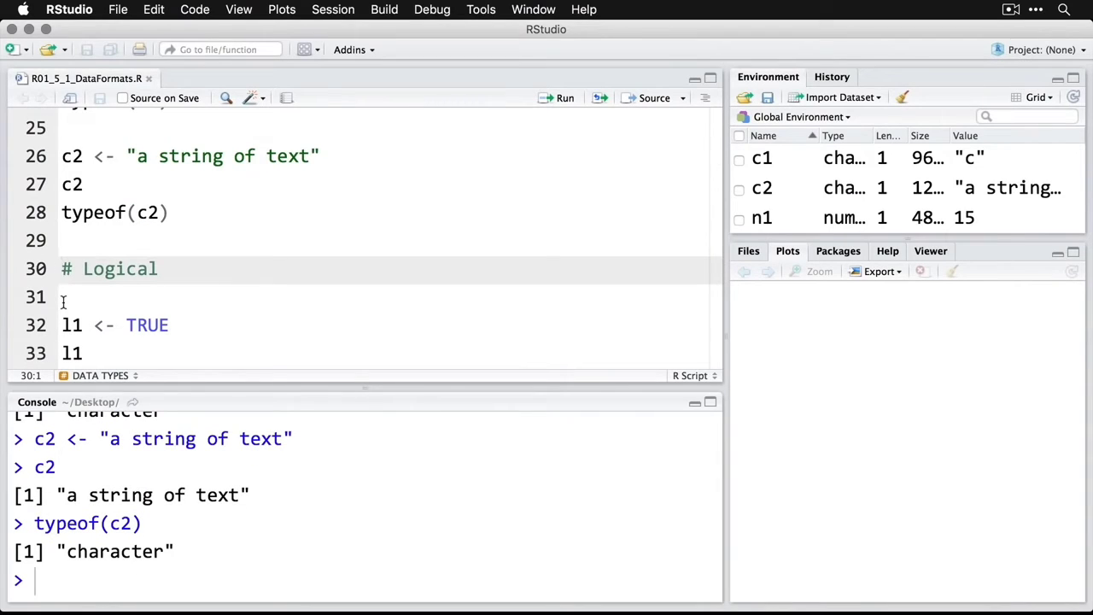
# - Run l1 <- TRUE and l2 <- FALSE, printing them and confirming typeof gives "logical"
pyautogui.scroll(-3)
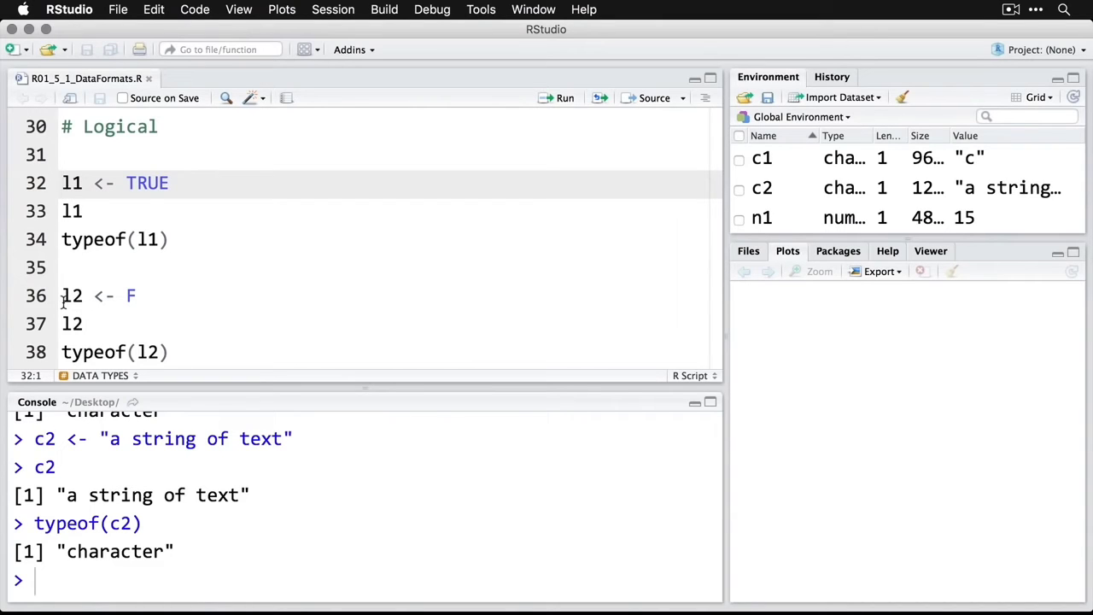
pyautogui.click(564, 97)
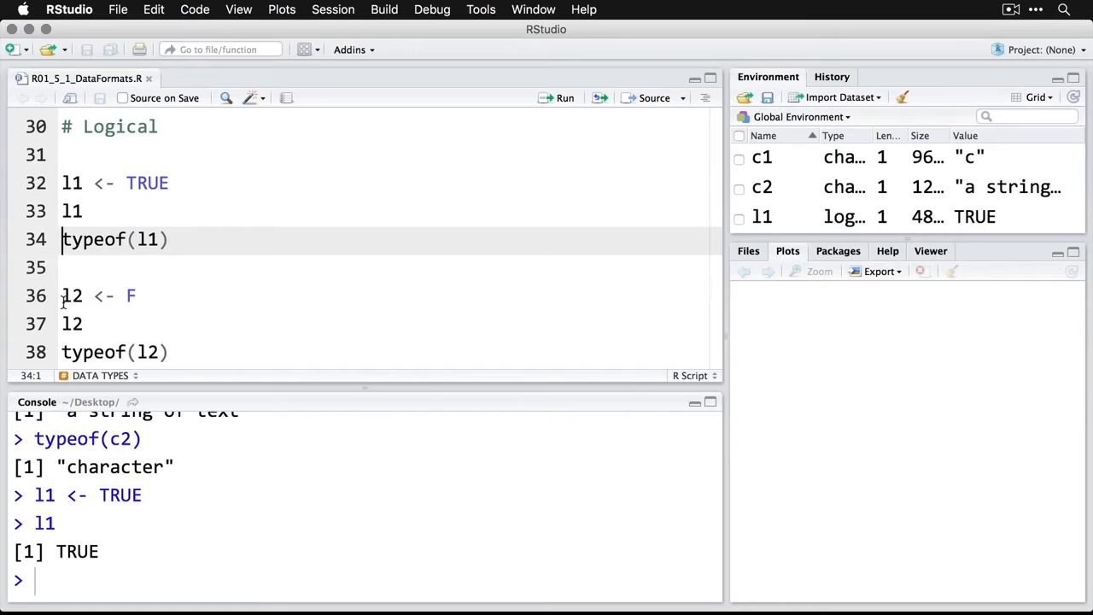
pyautogui.click(563, 97)
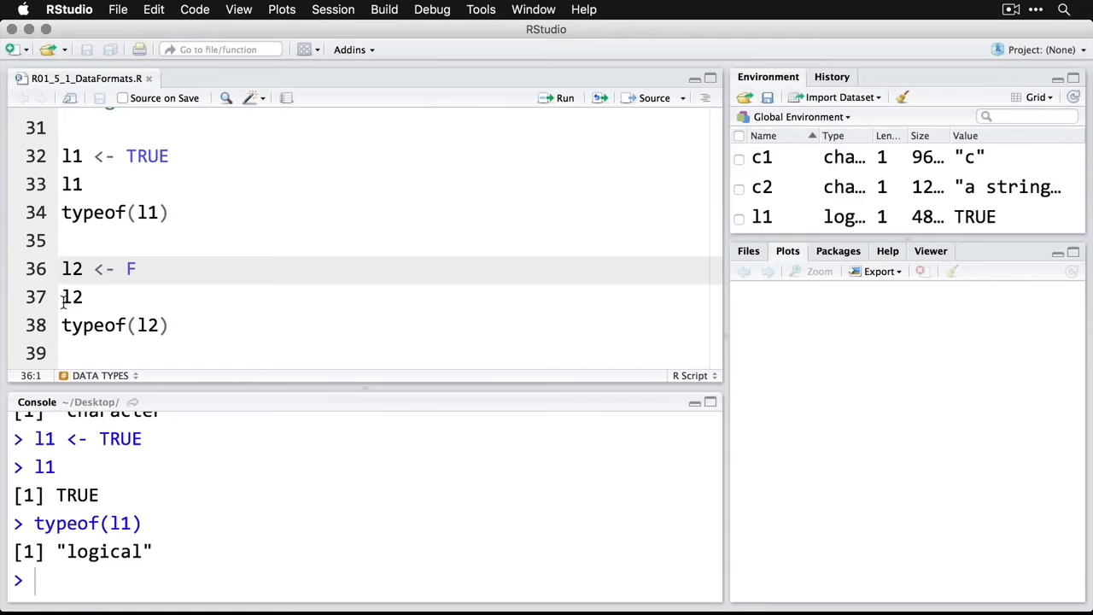
pyautogui.click(563, 97)
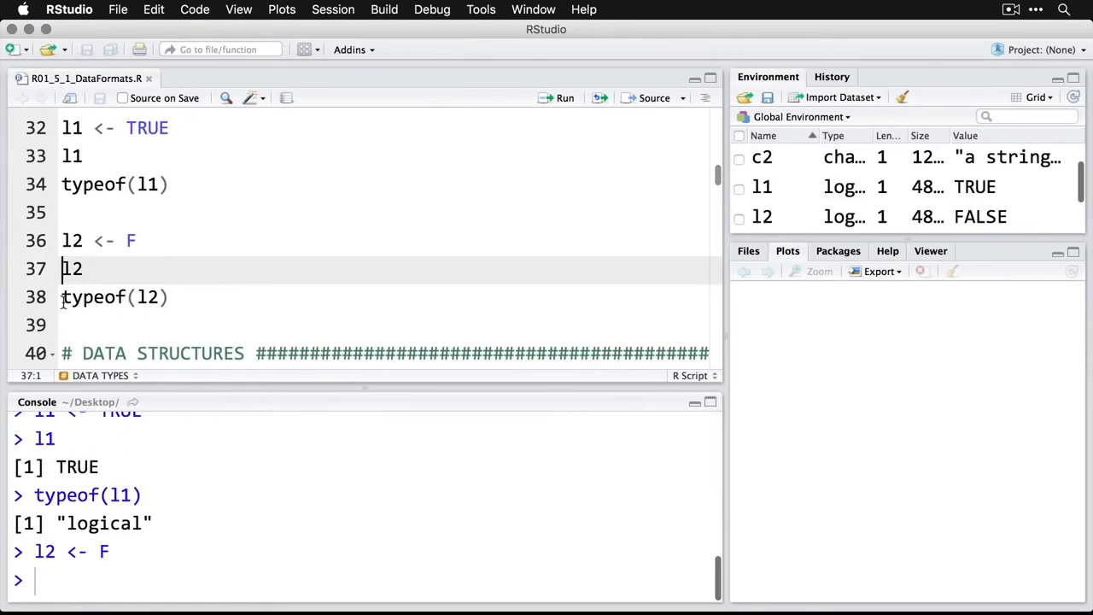
pyautogui.click(563, 97)
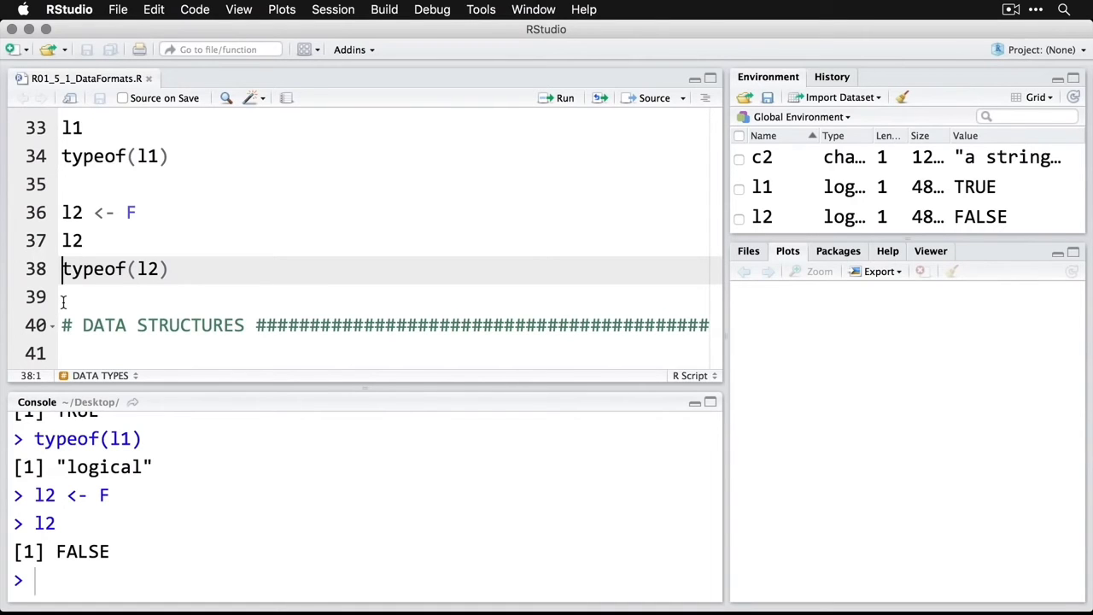
pyautogui.click(564, 98)
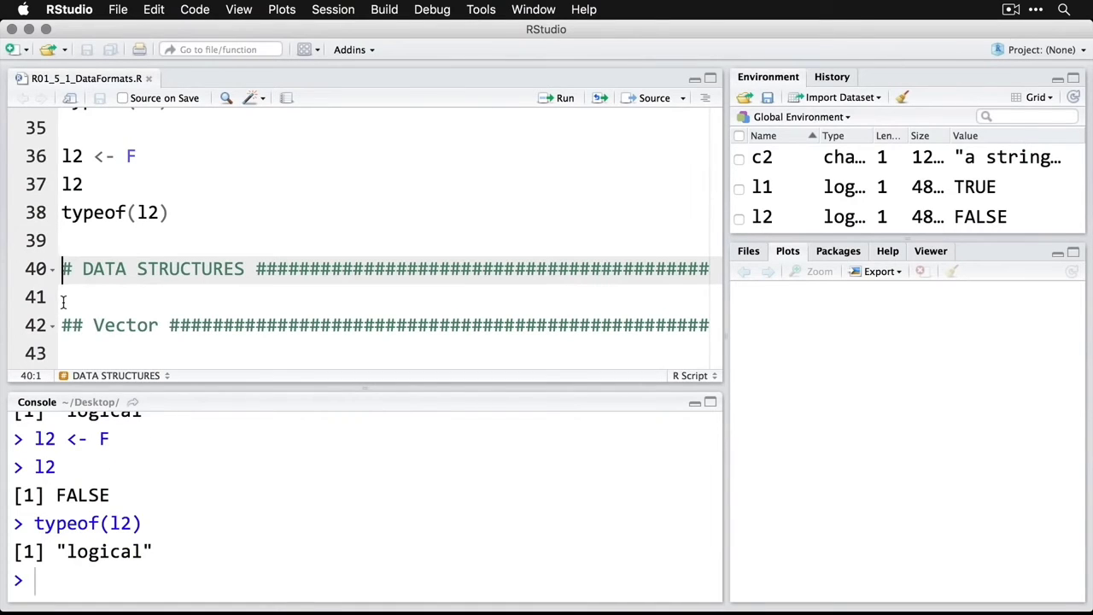
# - Run the c() vector lines so v3 prints TRUE TRUE FALSE FALSE TRUE and is.vector(v3) is TRUE
pyautogui.scroll(-3)
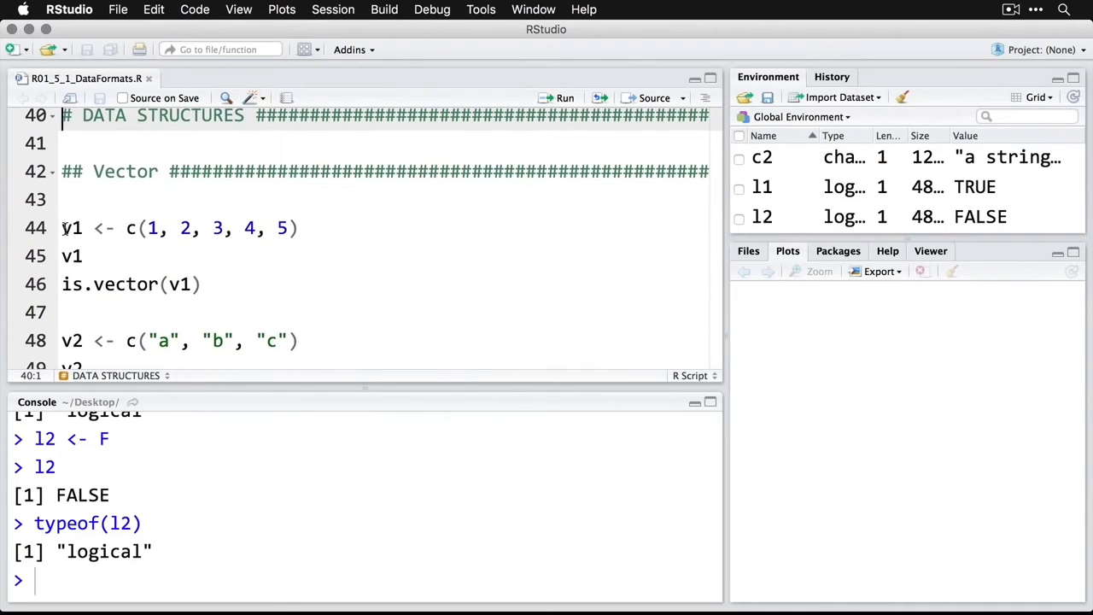
pyautogui.click(69, 227)
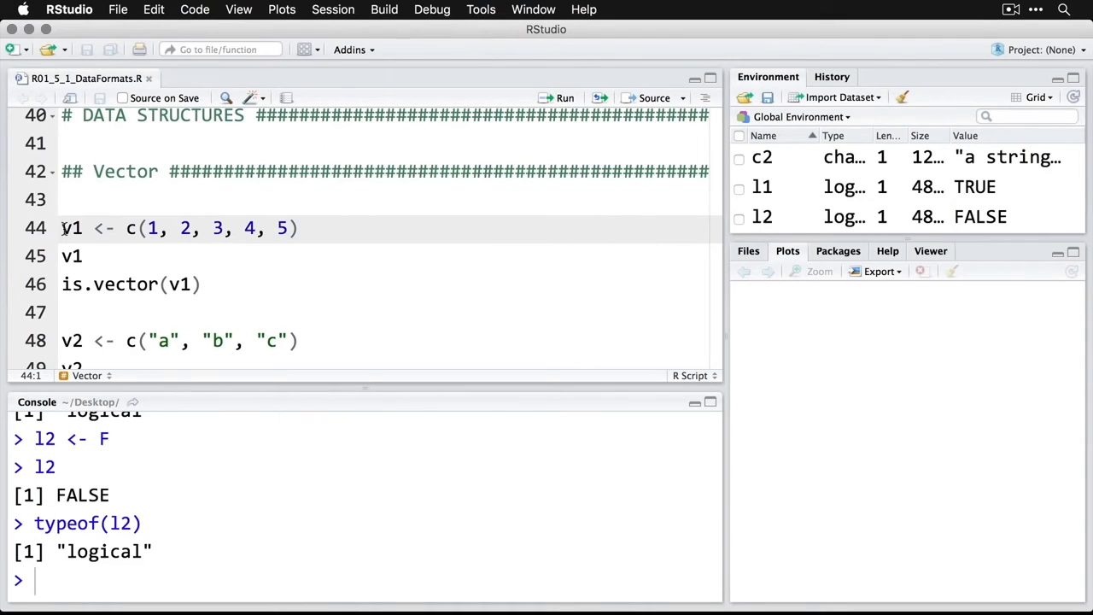
pyautogui.click(137, 229)
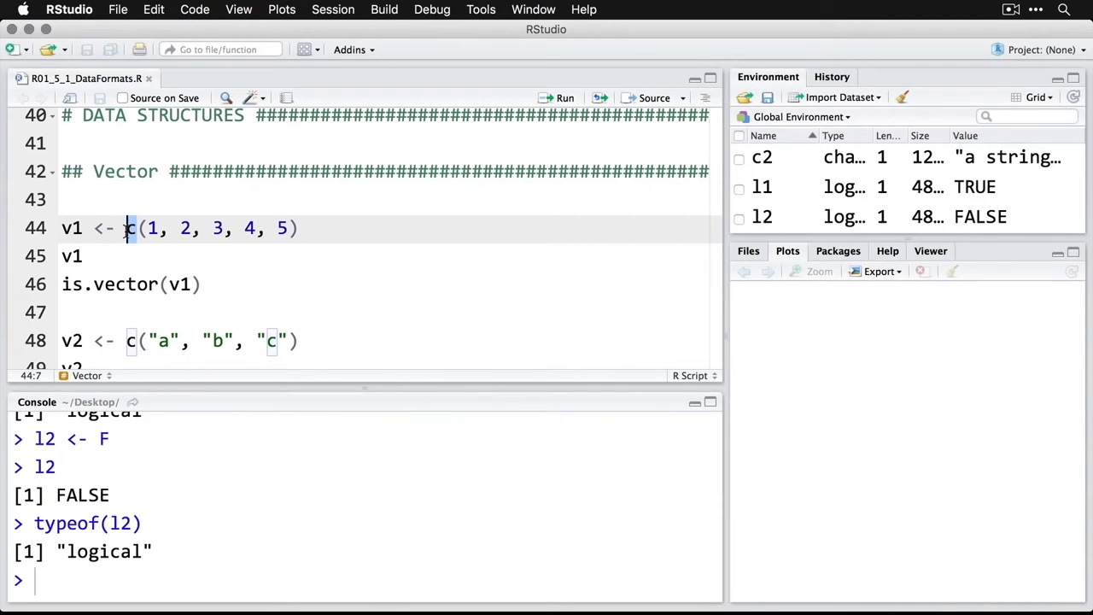
pyautogui.click(84, 229)
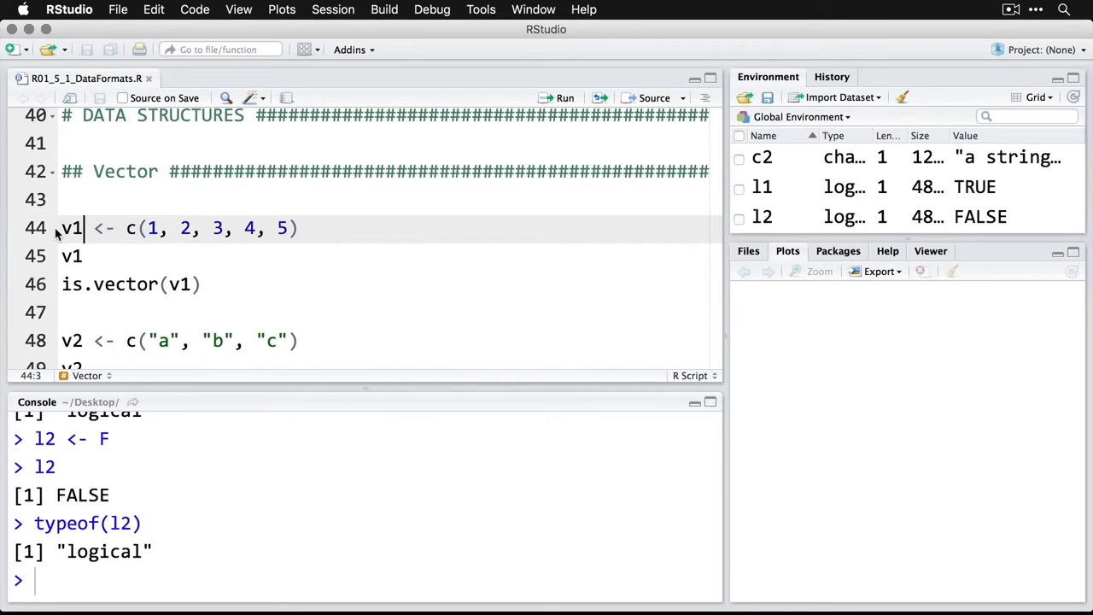
pyautogui.click(62, 228)
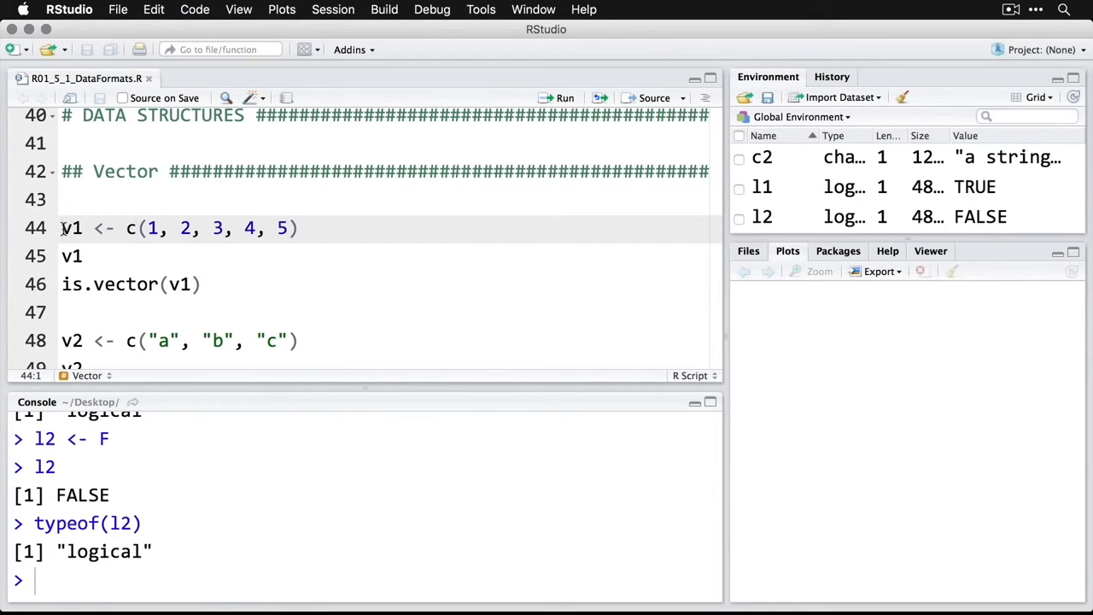
pyautogui.click(563, 98)
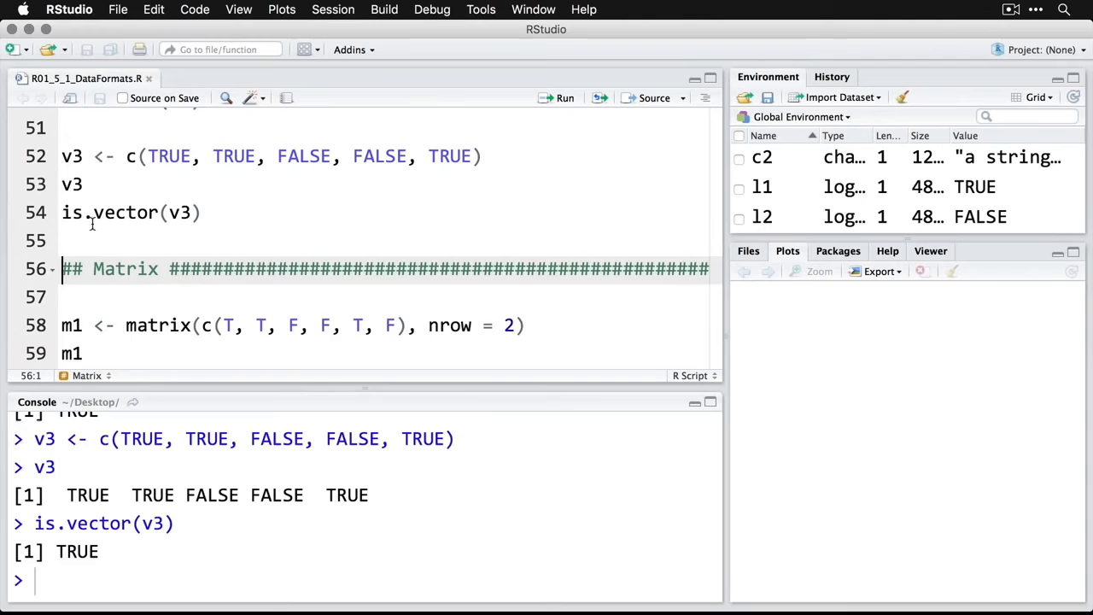
pyautogui.scroll(-3)
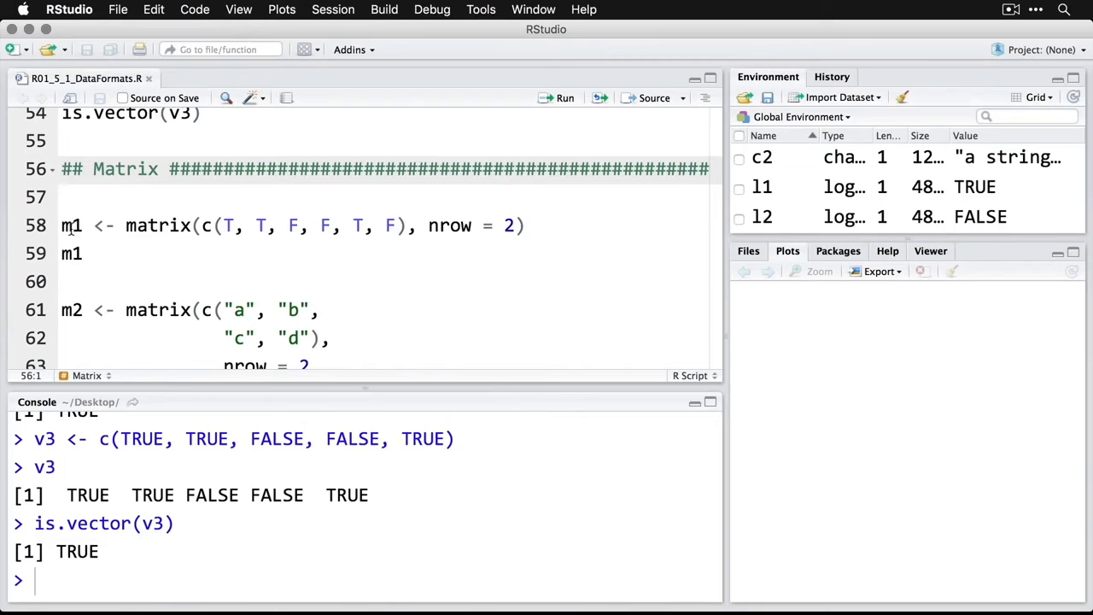
# - Run the matrix lines so m1 is logical and m2 prints a 2×2 matrix of a, b, c, d by rows
pyautogui.click(151, 226)
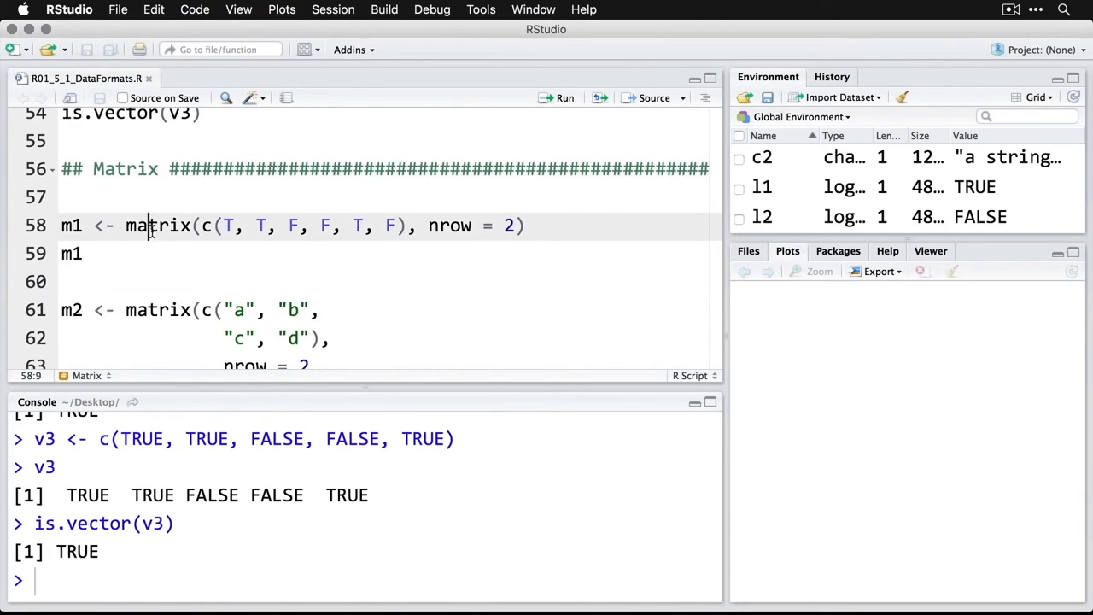
pyautogui.doubleClick(157, 226)
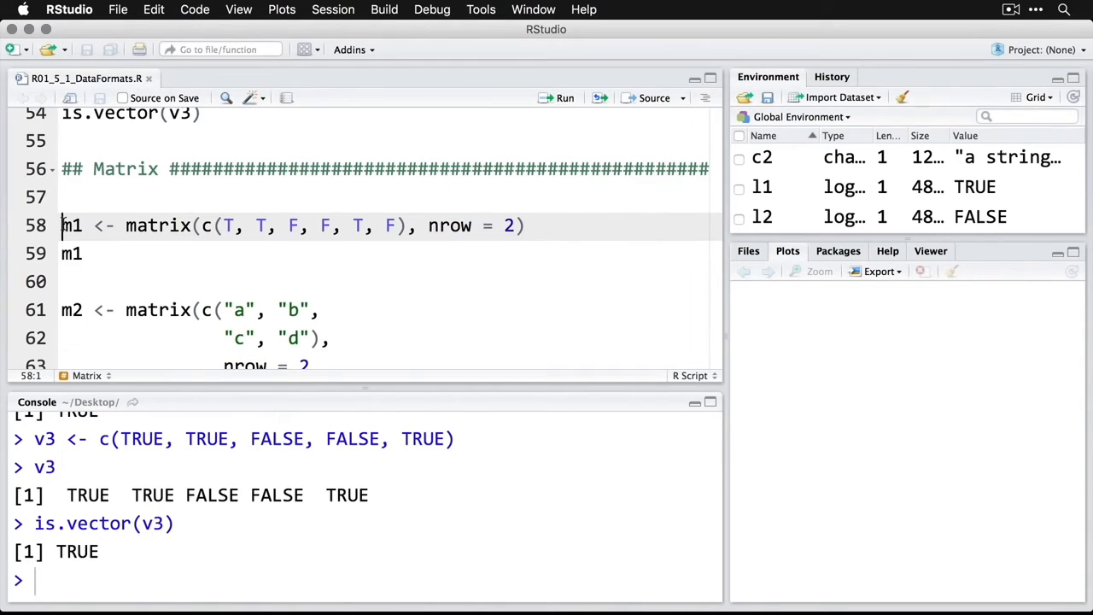
pyautogui.click(564, 97)
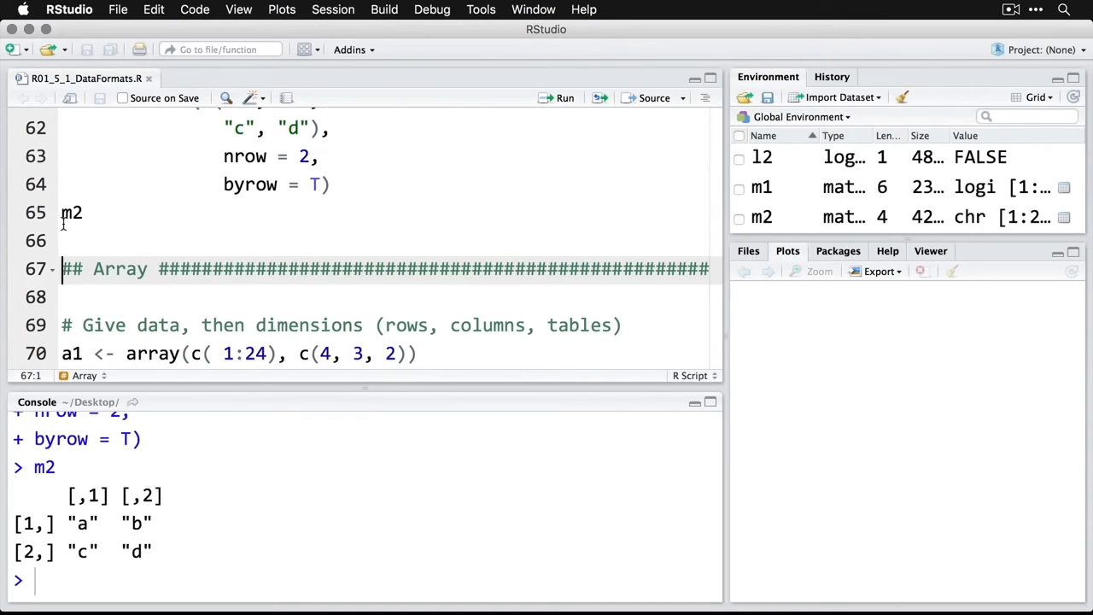
pyautogui.scroll(-3)
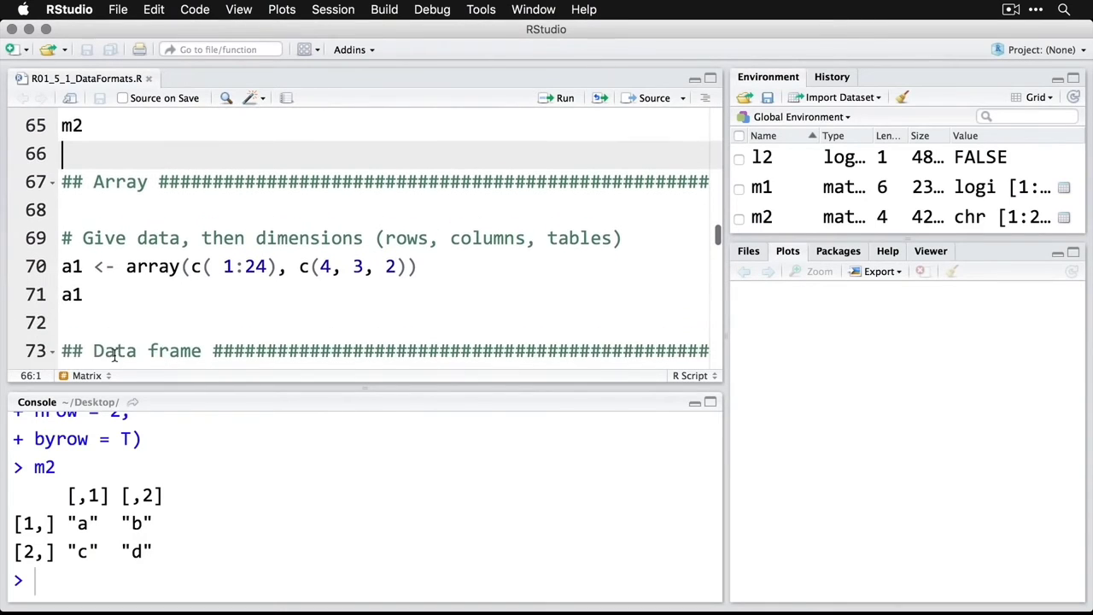
# - Locate the array(c(1:24), c(4, 3, 2)) line and point out its 1:24 data sequence
pyautogui.scroll(-3)
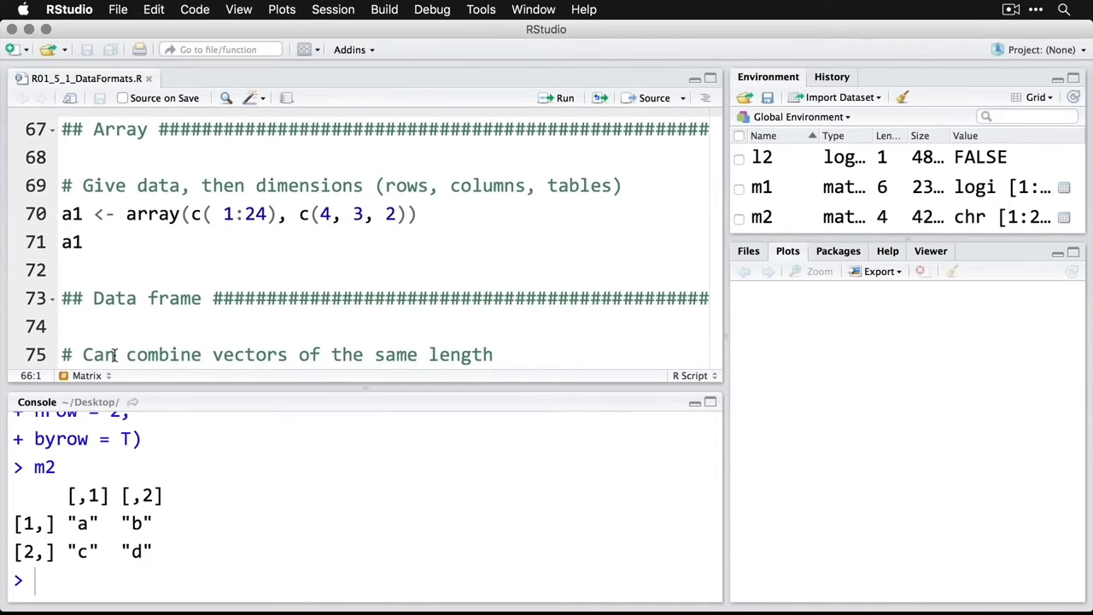
pyautogui.click(63, 185)
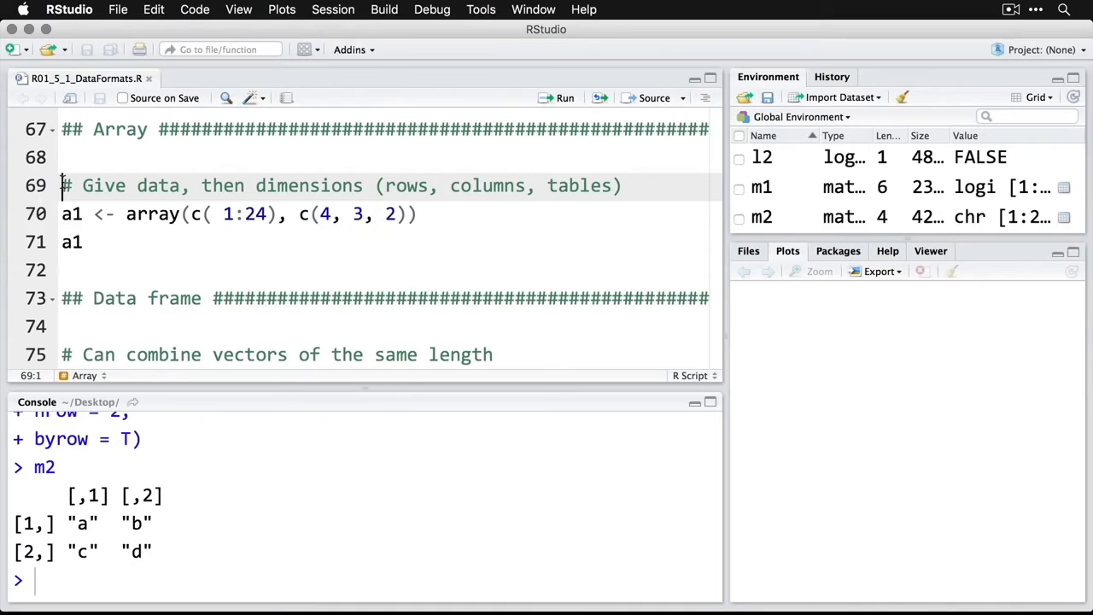
pyautogui.click(266, 214)
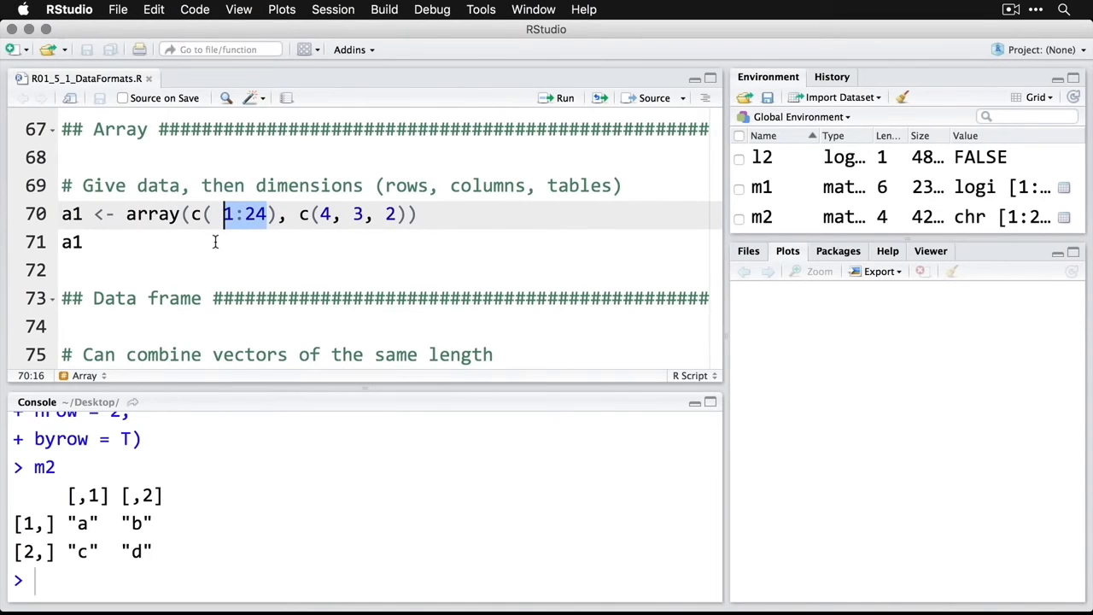
pyautogui.moveTo(201, 215)
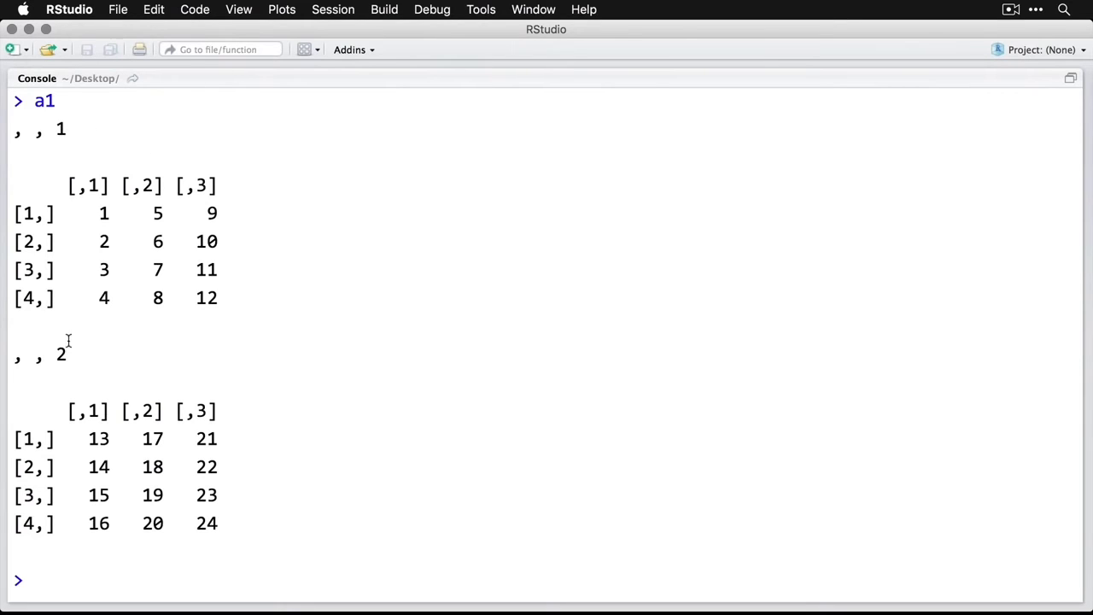
pyautogui.moveTo(298, 396)
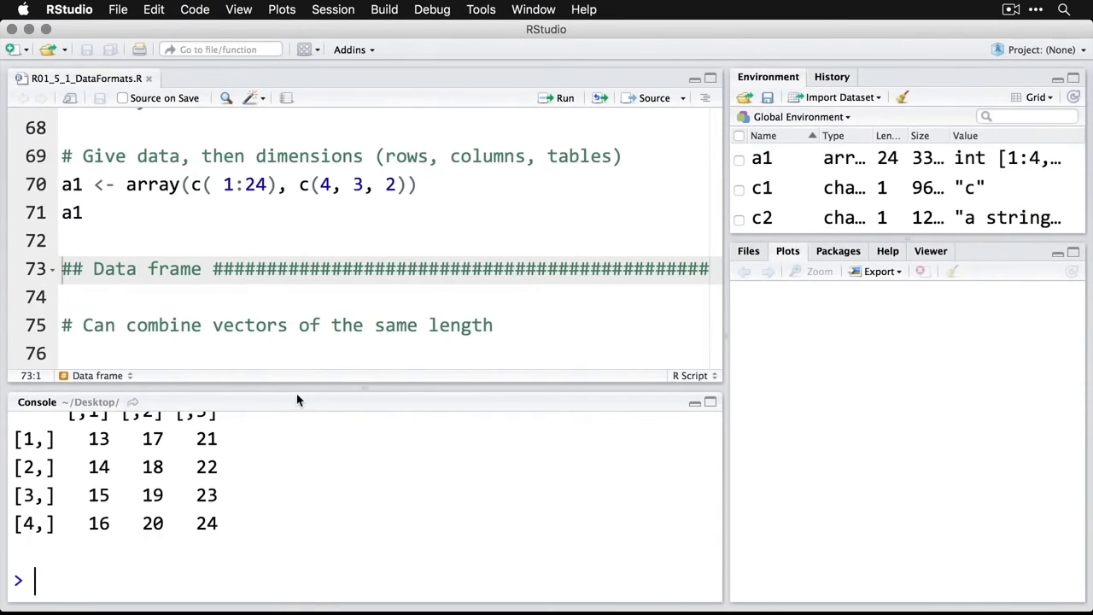
# - Reach the Data frame section and position at the dfa cbind line of vNumeric, vCharacter and vLogical
pyautogui.scroll(-3)
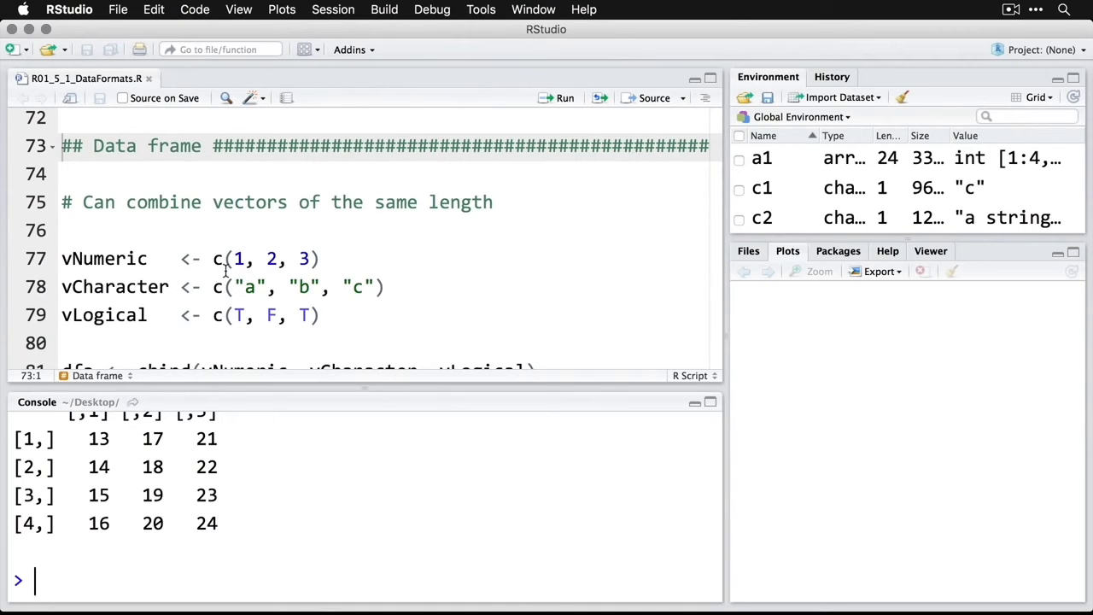
pyautogui.scroll(3)
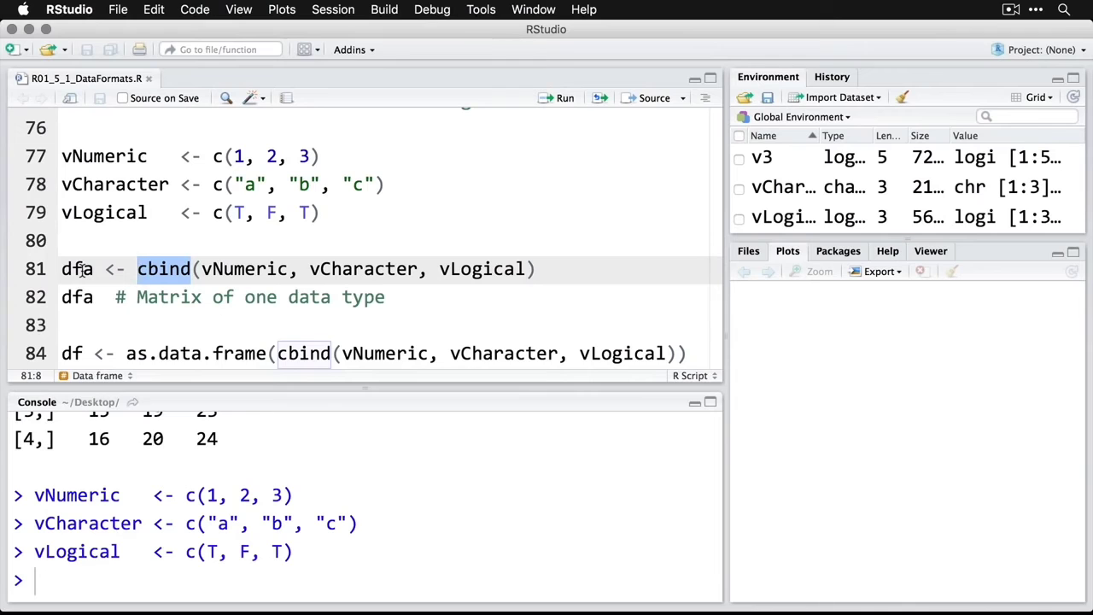
pyautogui.click(77, 269)
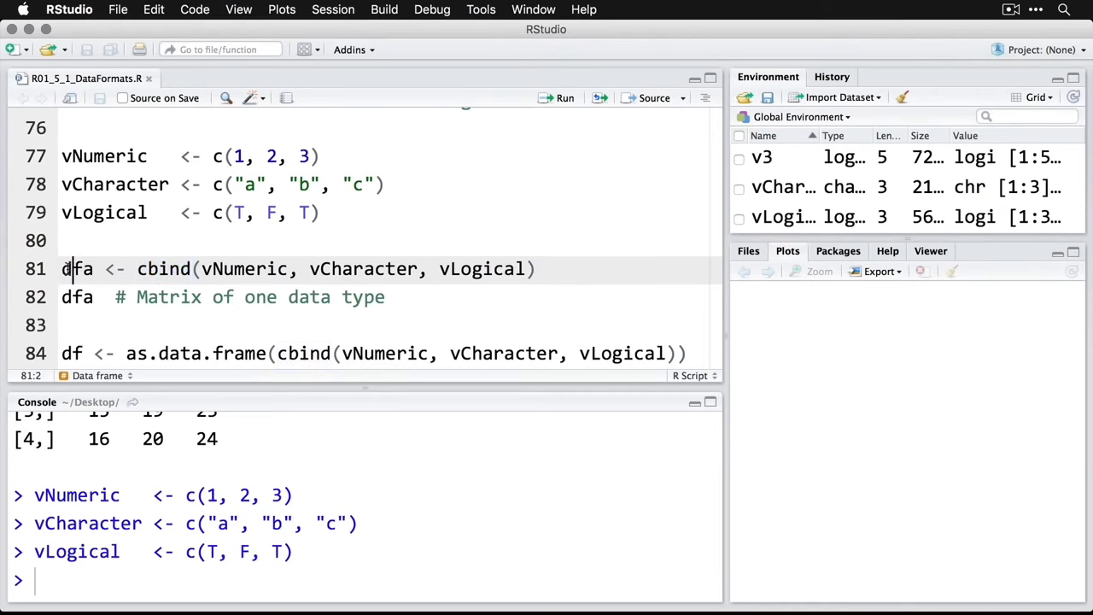
pyautogui.click(564, 98)
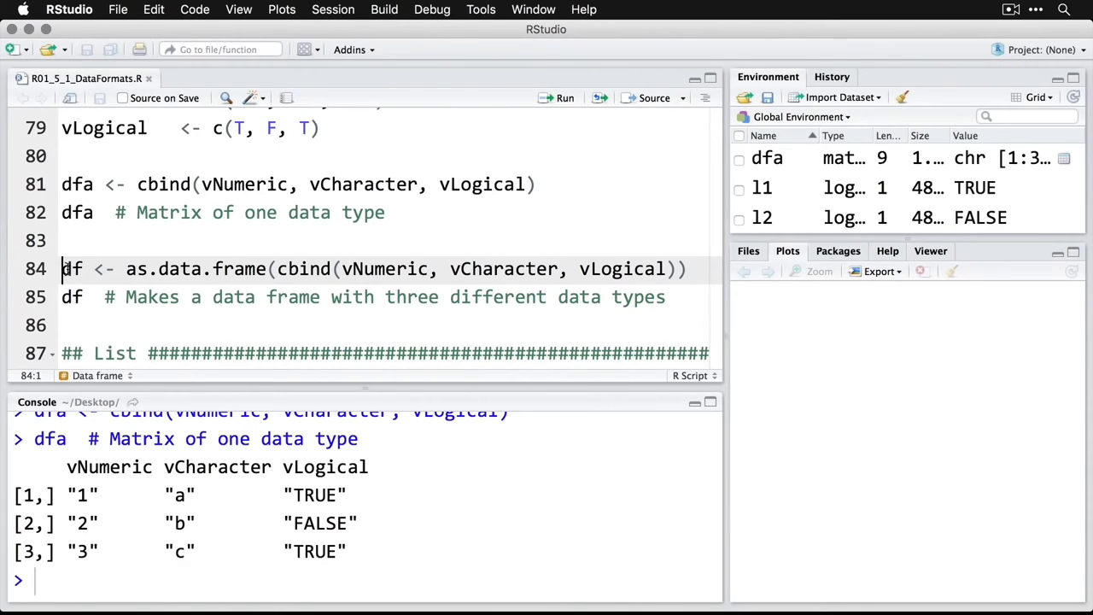
# - Run as.data.frame to build df with numeric, character and logical columns and print it
pyautogui.doubleClick(198, 270)
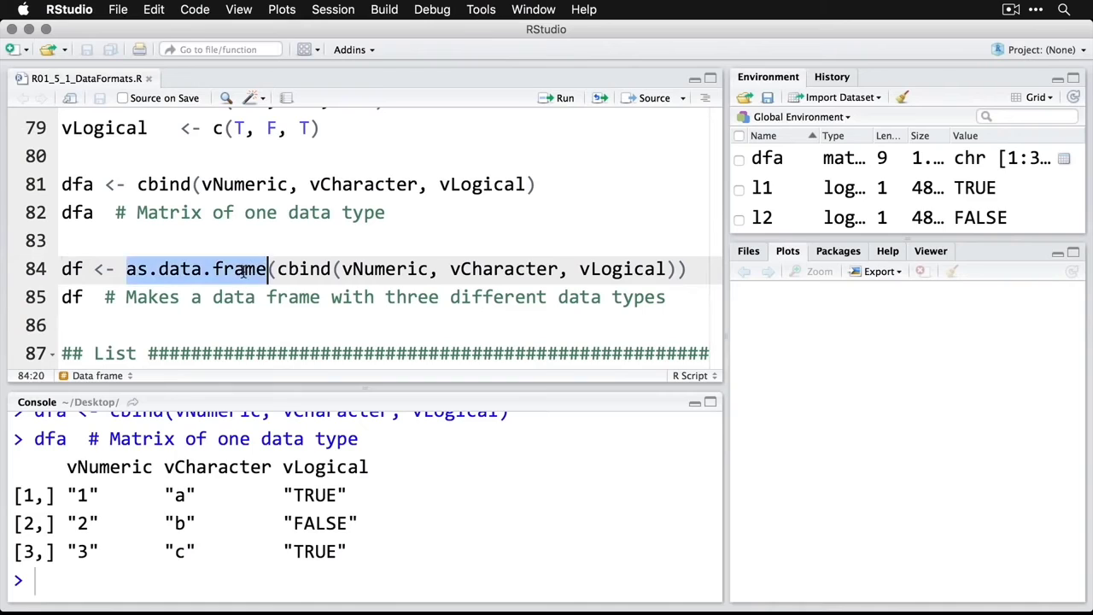
pyautogui.moveTo(261, 302)
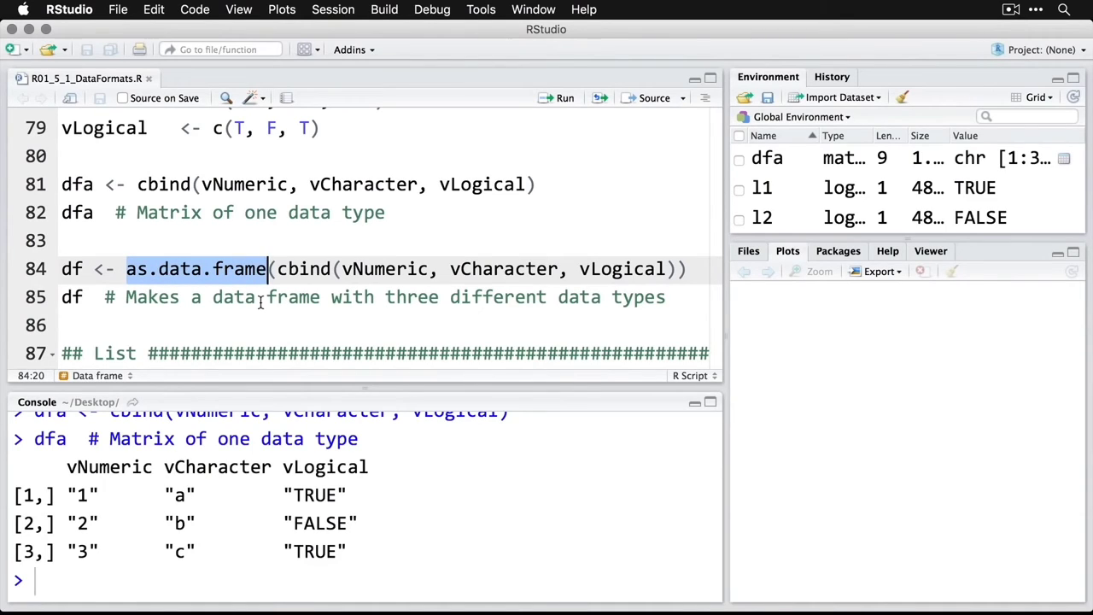
pyautogui.click(71, 270)
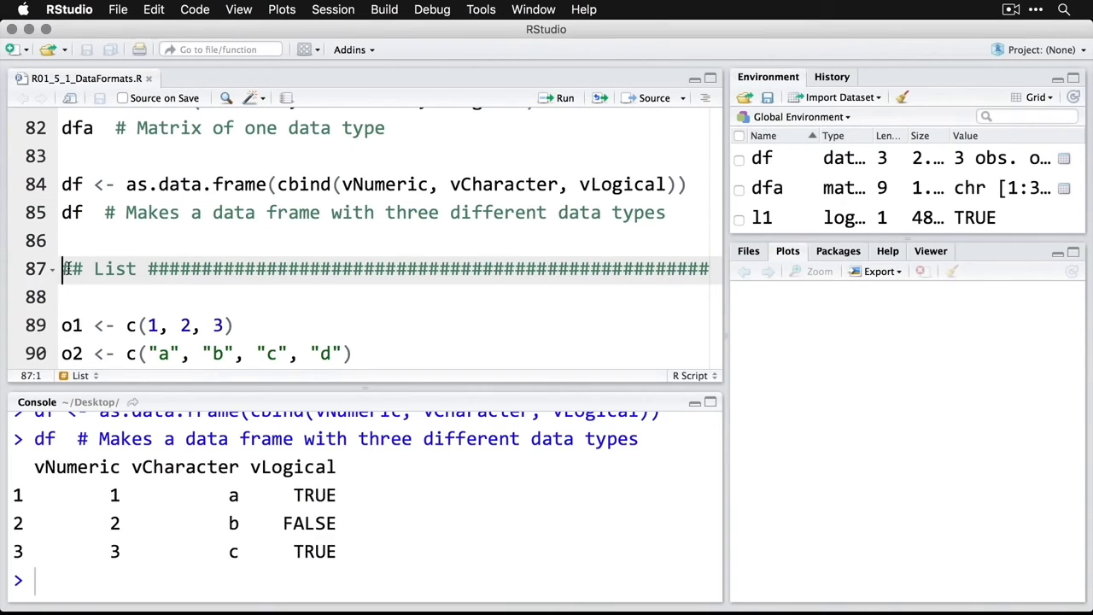
pyautogui.scroll(-3)
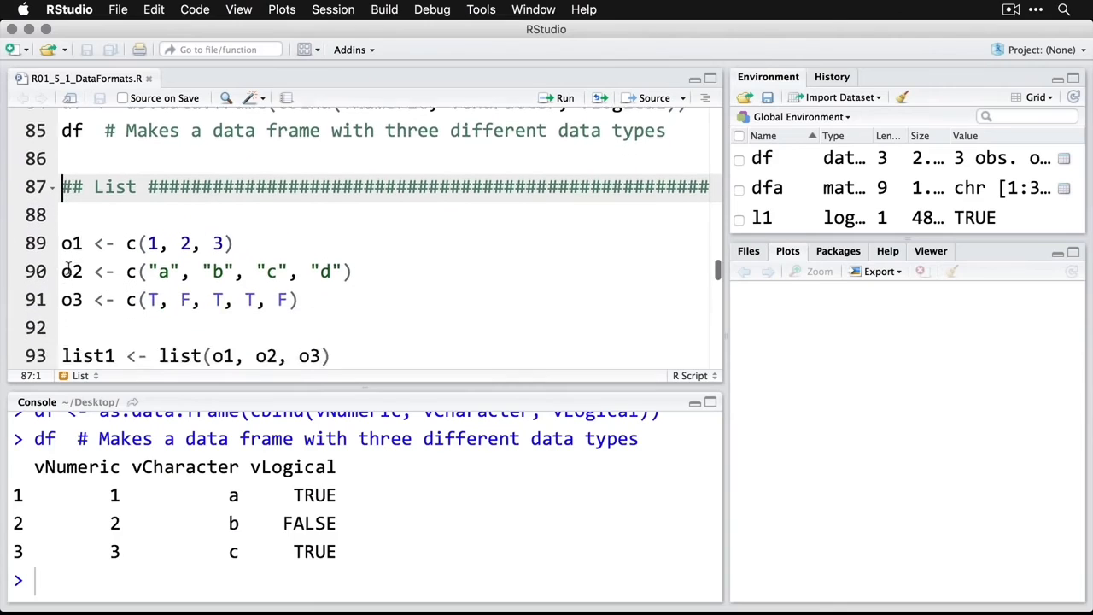
# - Run o1, o2, o3 and list1 <- list(o1, o2, o3), printing list1
pyautogui.scroll(-3)
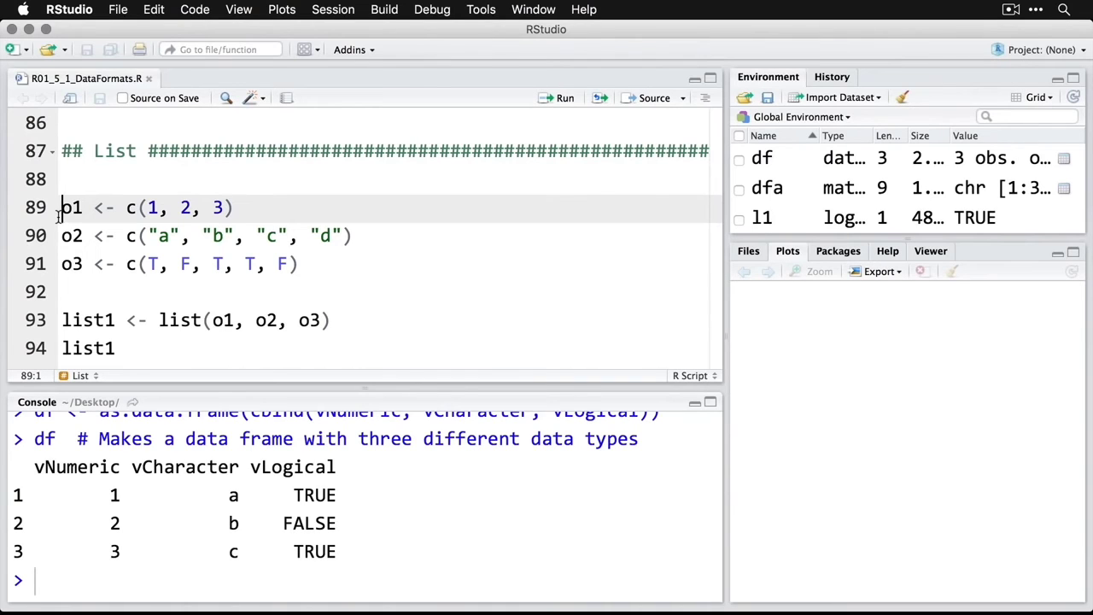
pyautogui.click(564, 98)
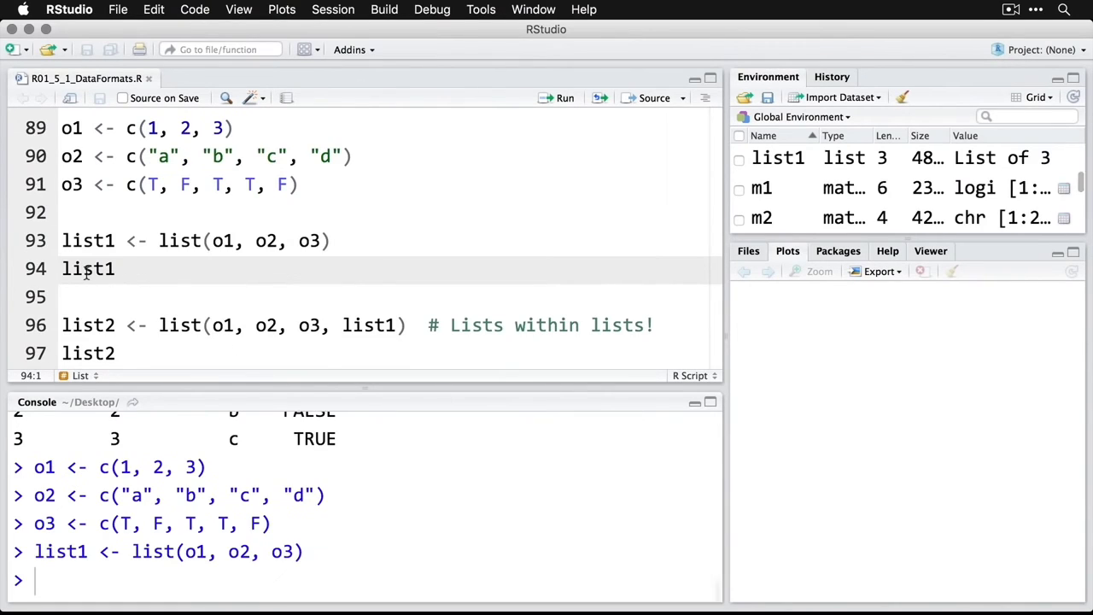
pyautogui.click(564, 97)
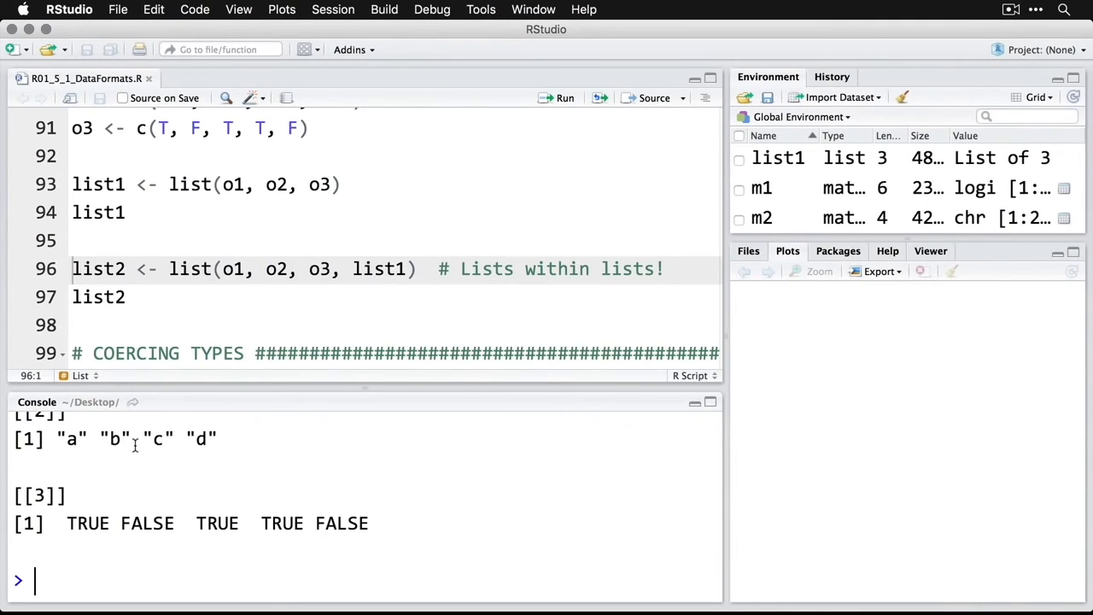
# - Position at the list2 line that nests list1 as its fourth element, ready to run
pyautogui.click(89, 268)
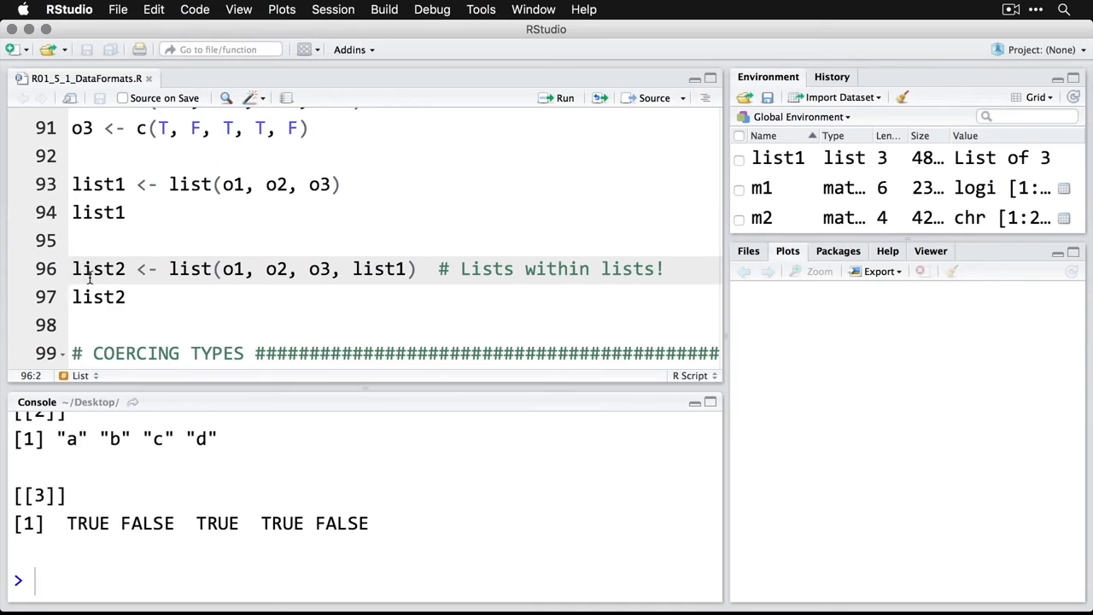
pyautogui.click(72, 269)
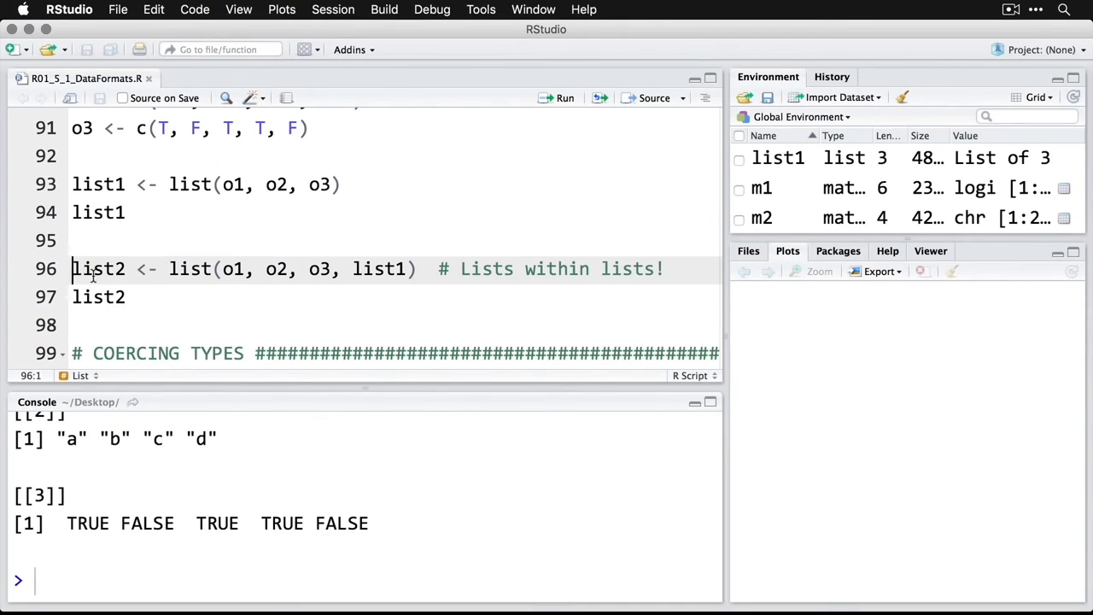
pyautogui.moveTo(379, 270)
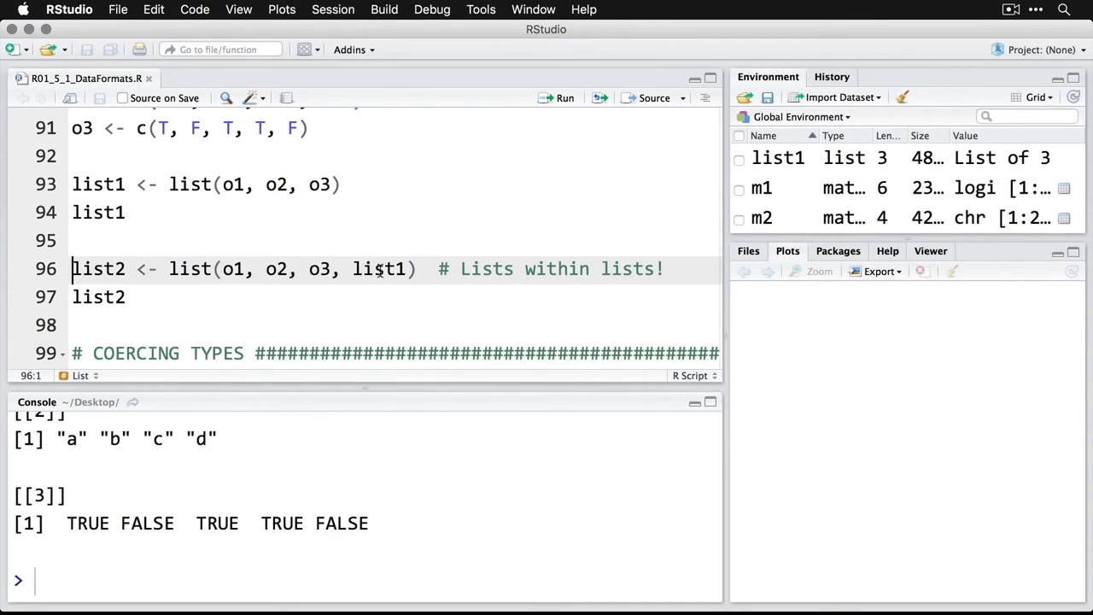
pyautogui.doubleClick(379, 268)
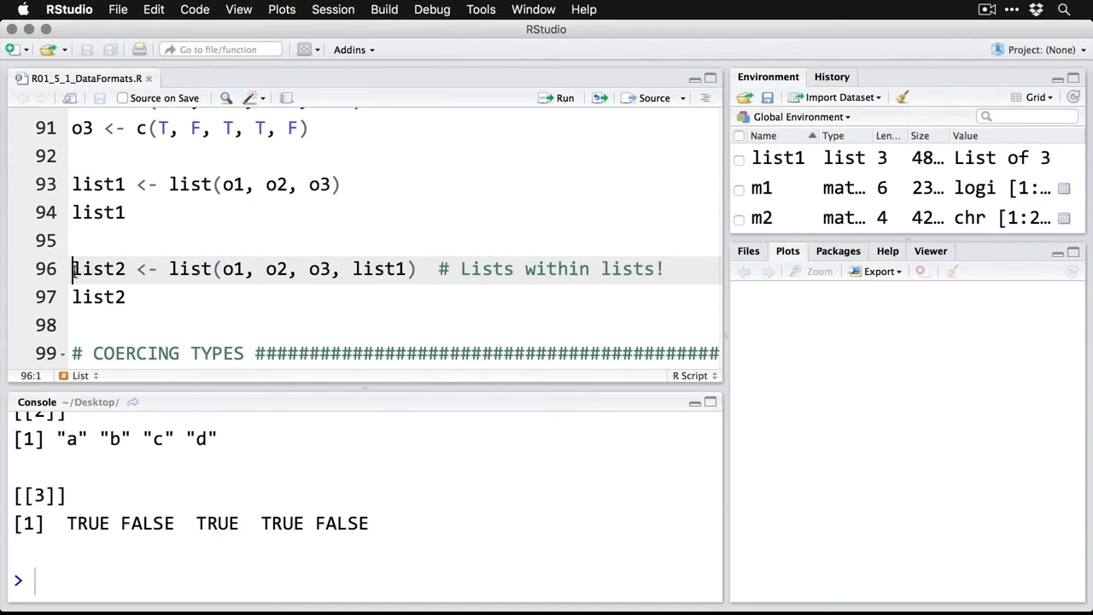
pyautogui.click(563, 98)
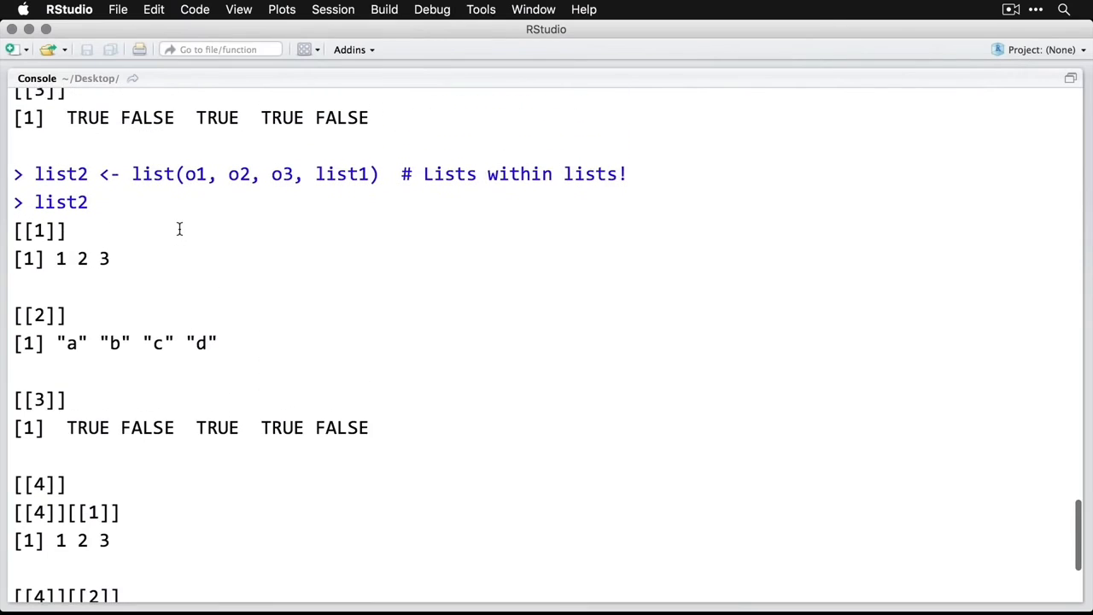
# - Scroll past list2's printed output to the Coercing Types automatic coercion section
pyautogui.scroll(-3)
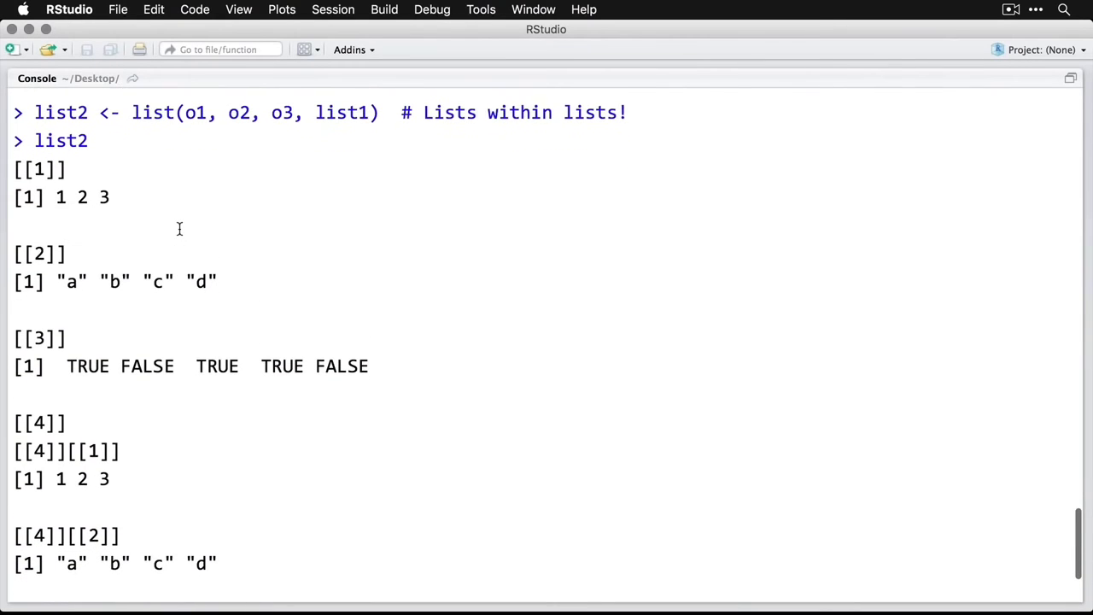
pyautogui.moveTo(204, 259)
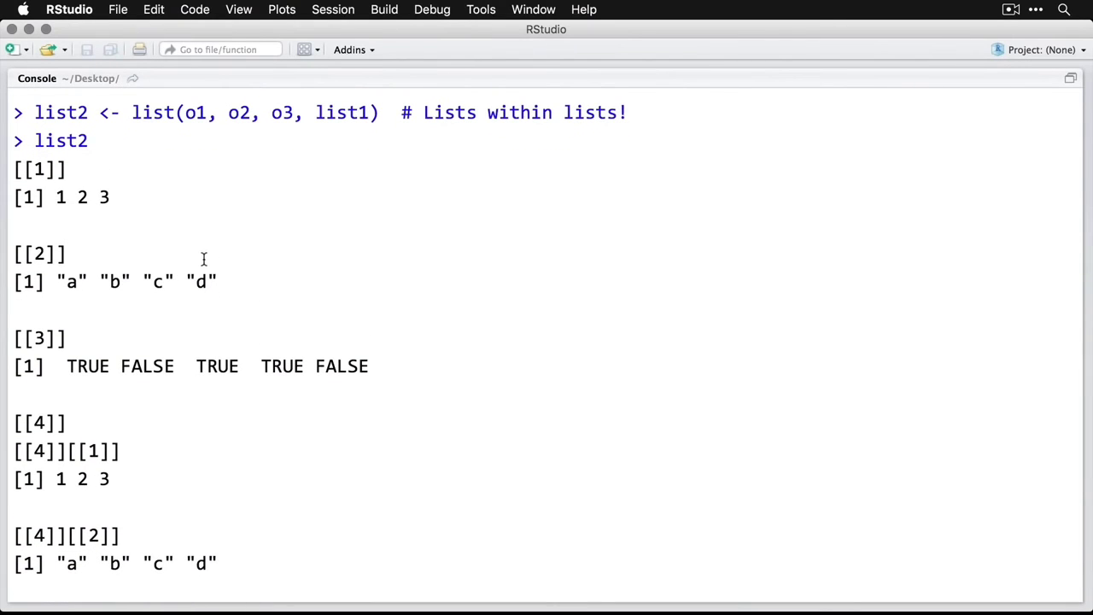
pyautogui.moveTo(366, 359)
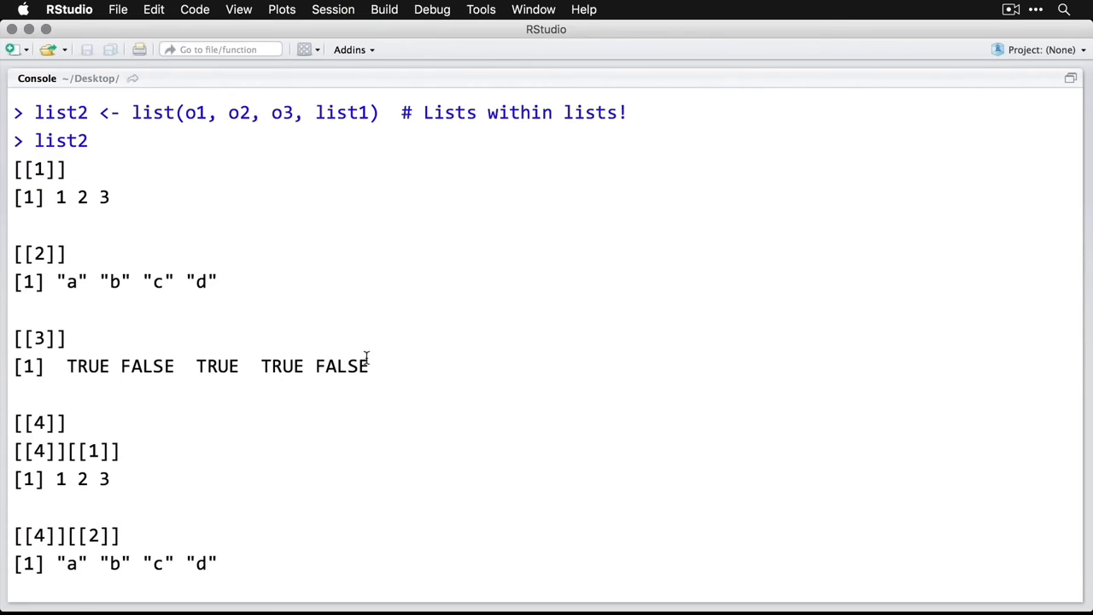
pyautogui.scroll(-3)
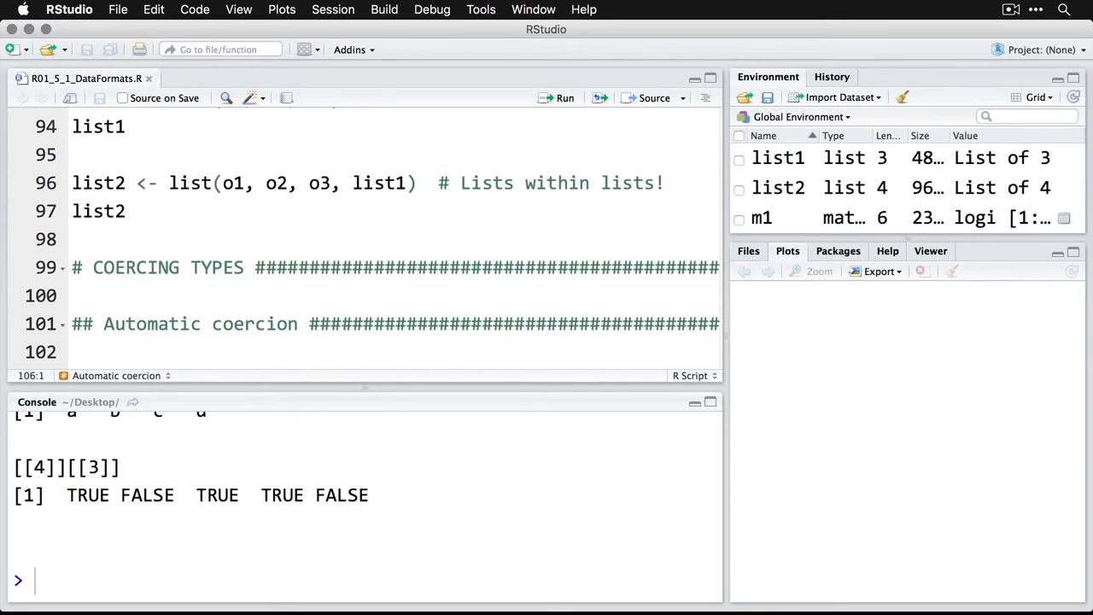
# - Print coerce1 as "1" "b" "TRUE" and show typeof(coerce1) is "character"
pyautogui.scroll(-3)
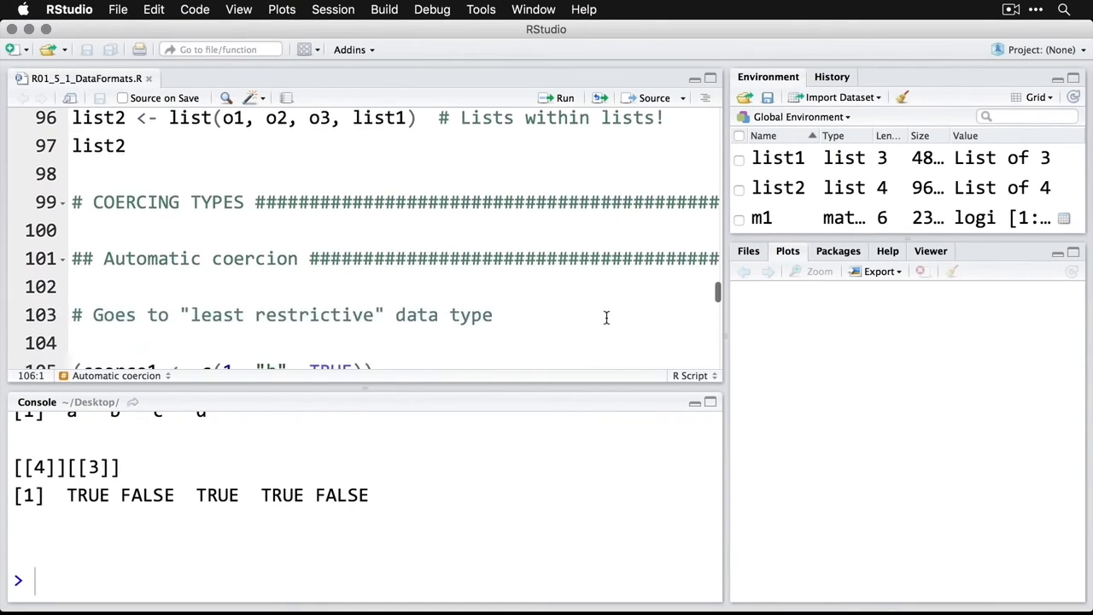
pyautogui.scroll(-3)
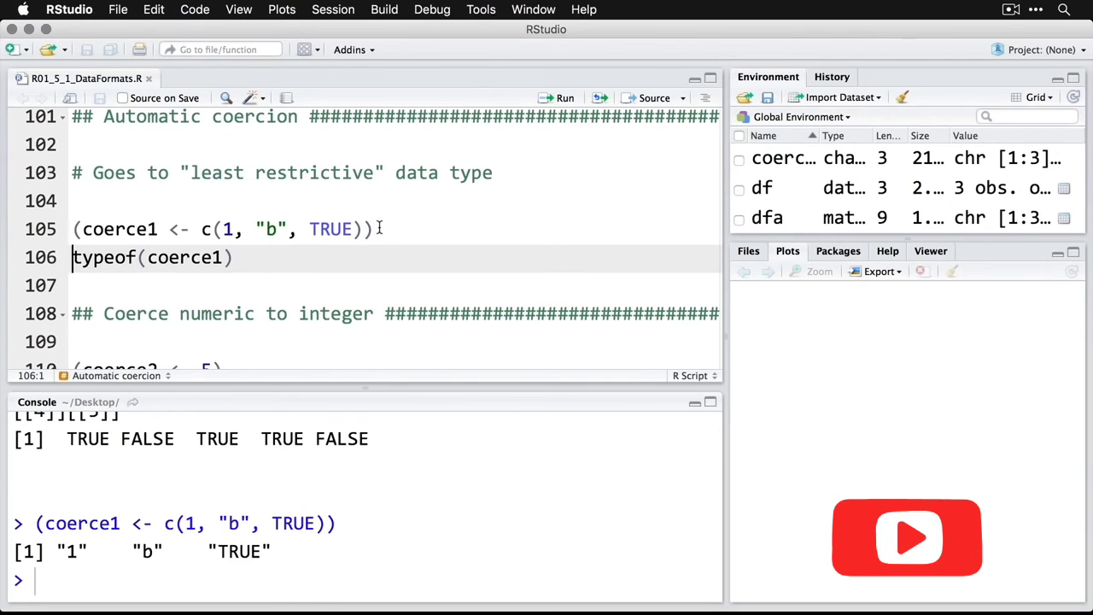
pyautogui.click(563, 97)
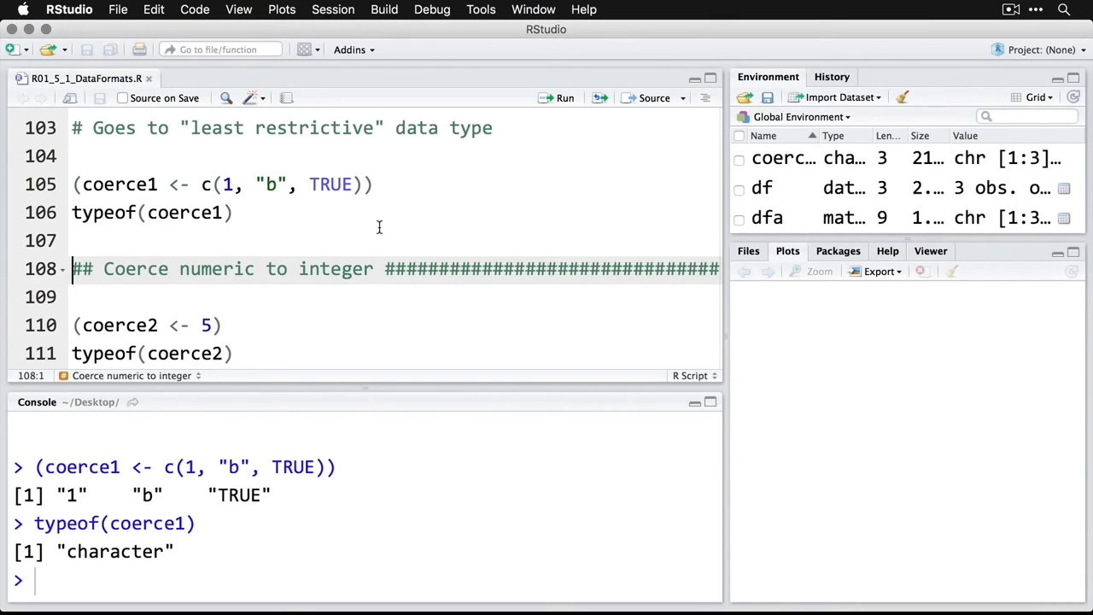
# - Run coerce2 <- 5 and show its typeof is "double"
pyautogui.scroll(-3)
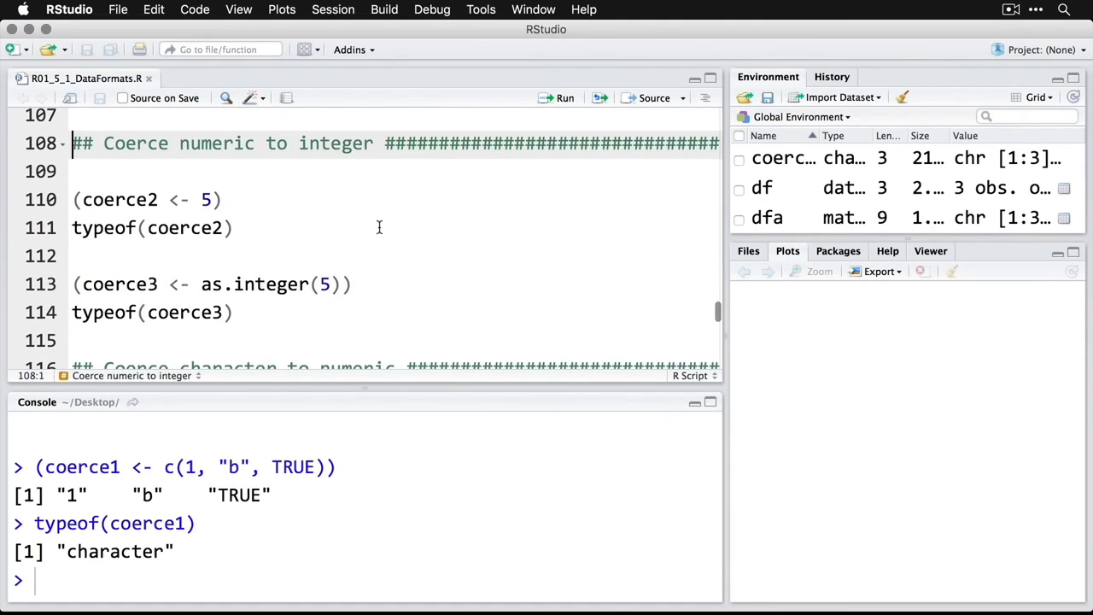
pyautogui.click(265, 170)
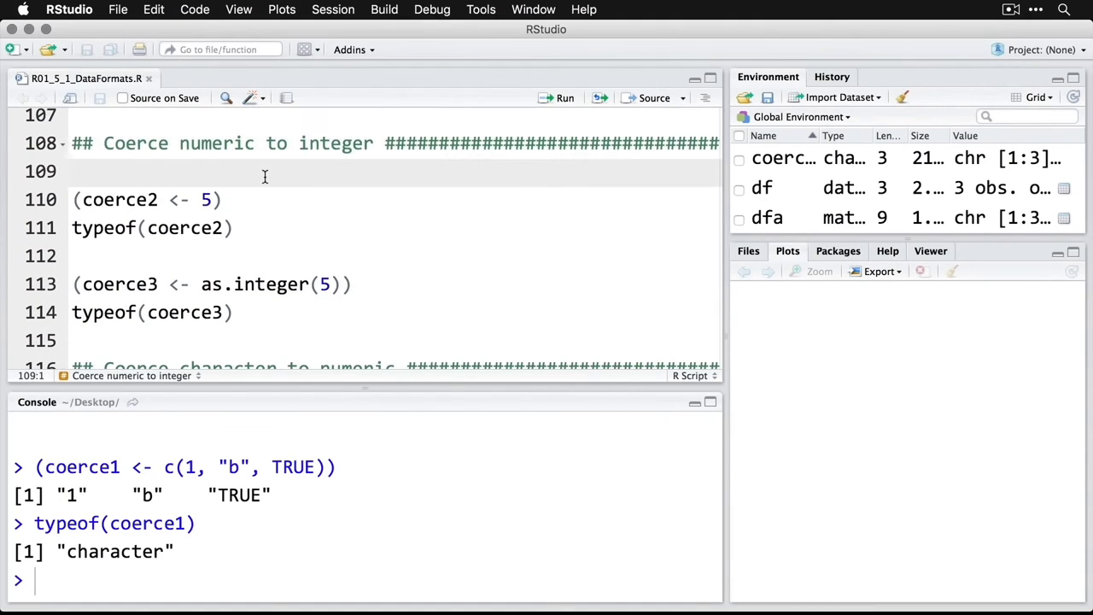
pyautogui.click(82, 199)
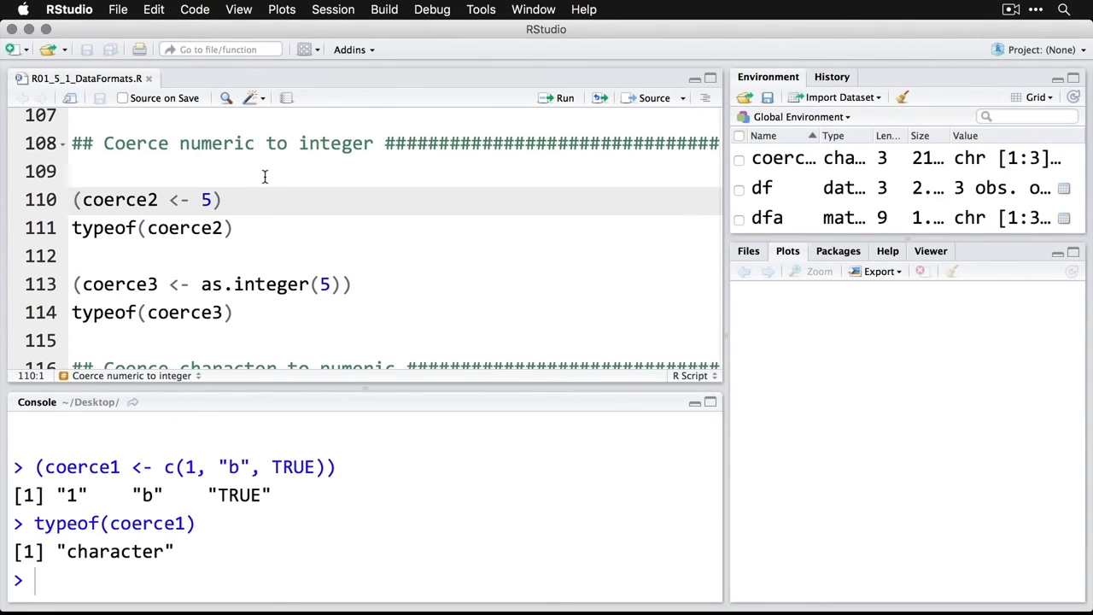
pyautogui.click(564, 97)
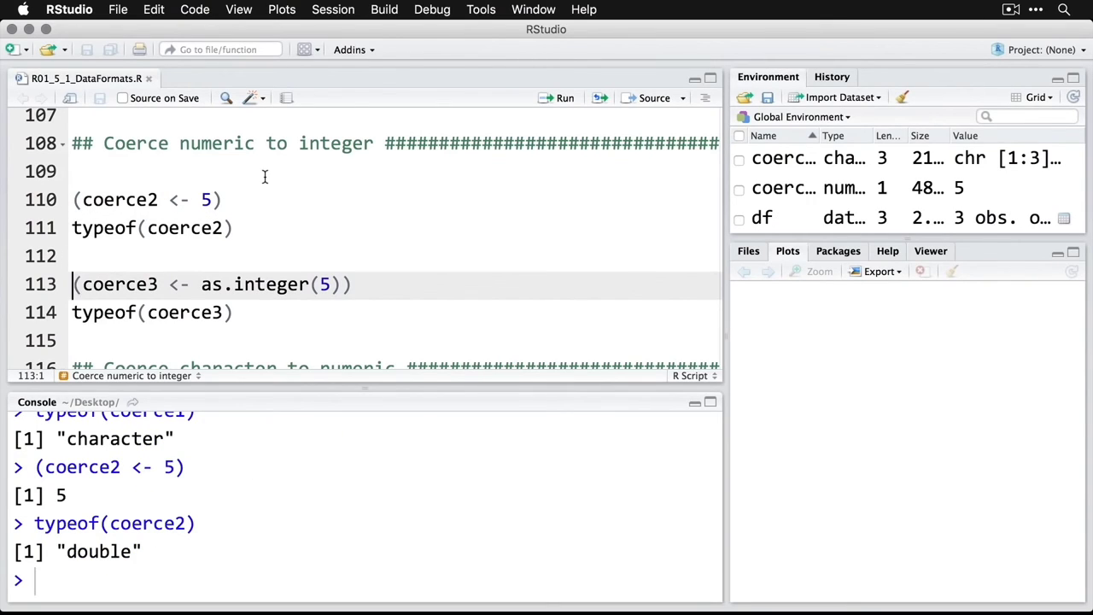
pyautogui.moveTo(281, 229)
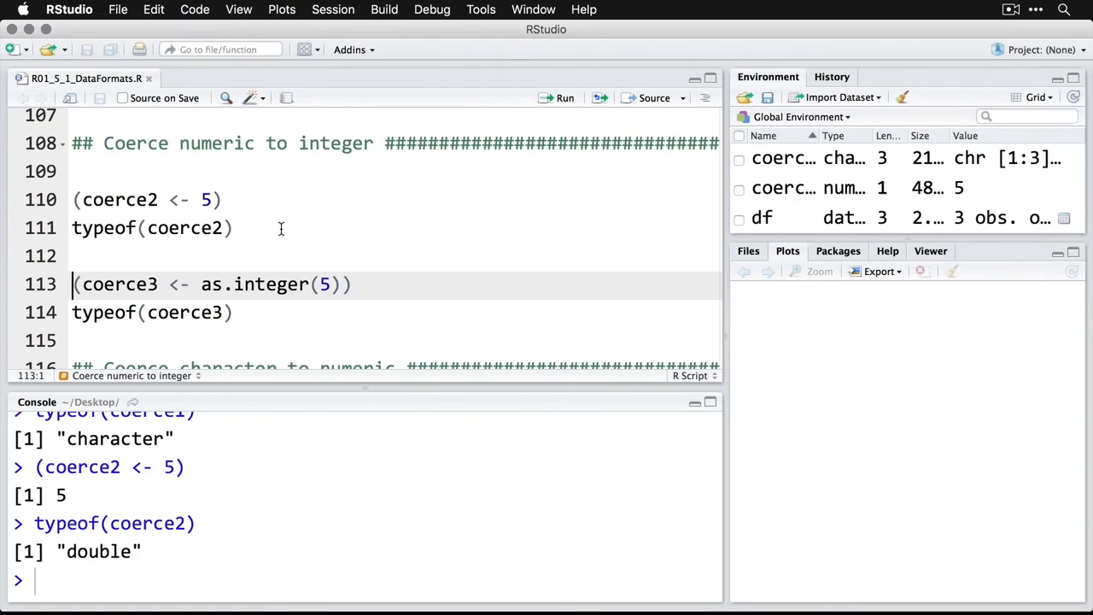
# - Highlight as.integer and run coerce3 to show its typeof is "integer"
pyautogui.doubleClick(256, 284)
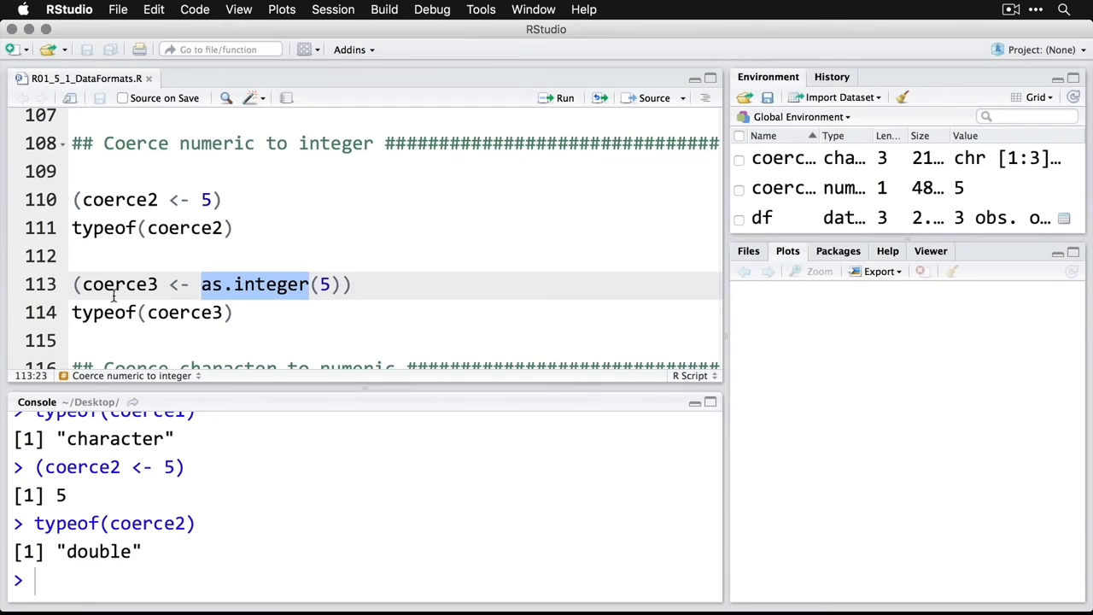
pyautogui.click(75, 284)
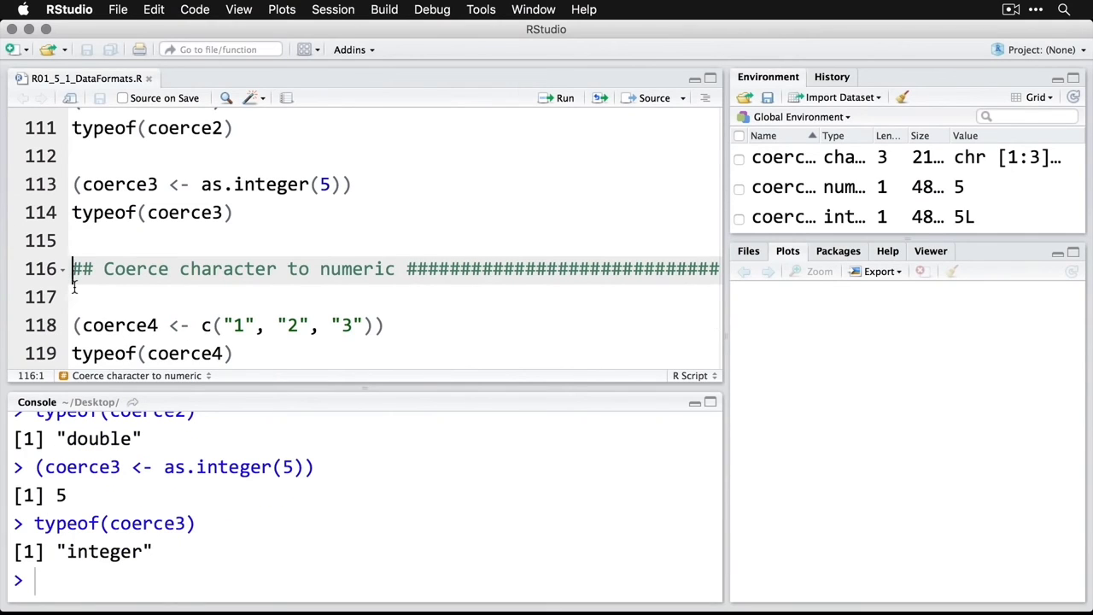
# - Show coerce4 is "character" and coerce5 from as.numeric prints 1 2 3 as "double"
pyautogui.scroll(-3)
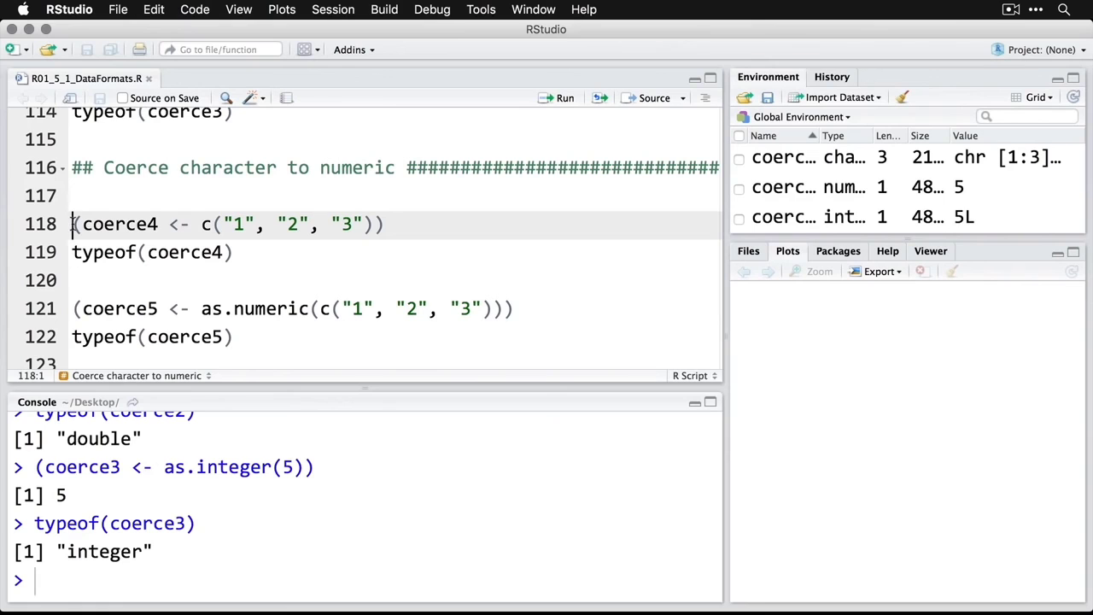
pyautogui.click(564, 97)
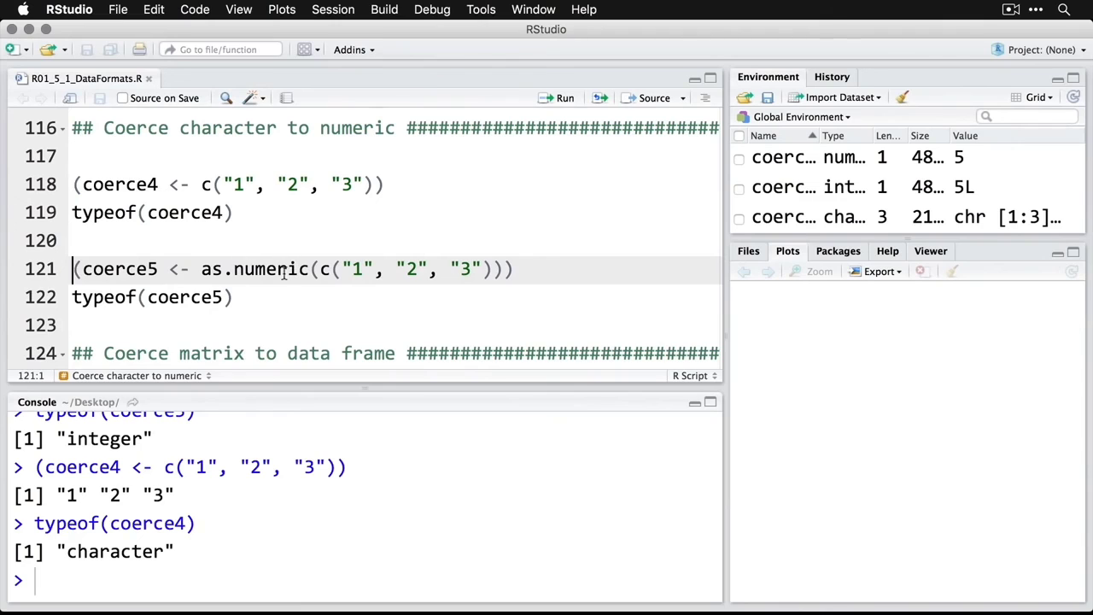
pyautogui.doubleClick(256, 270)
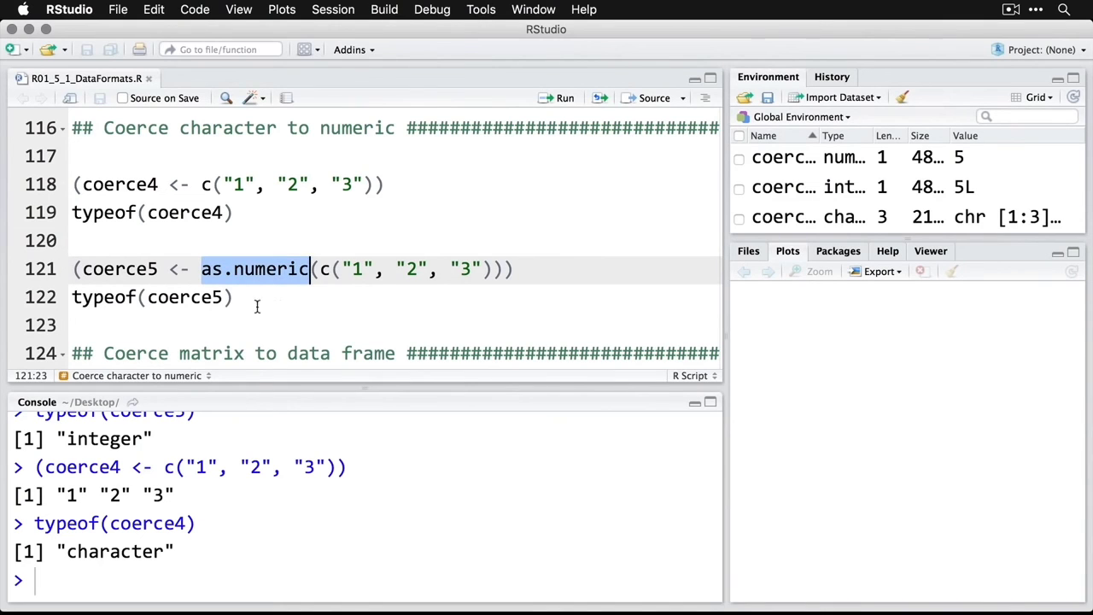
pyautogui.click(78, 270)
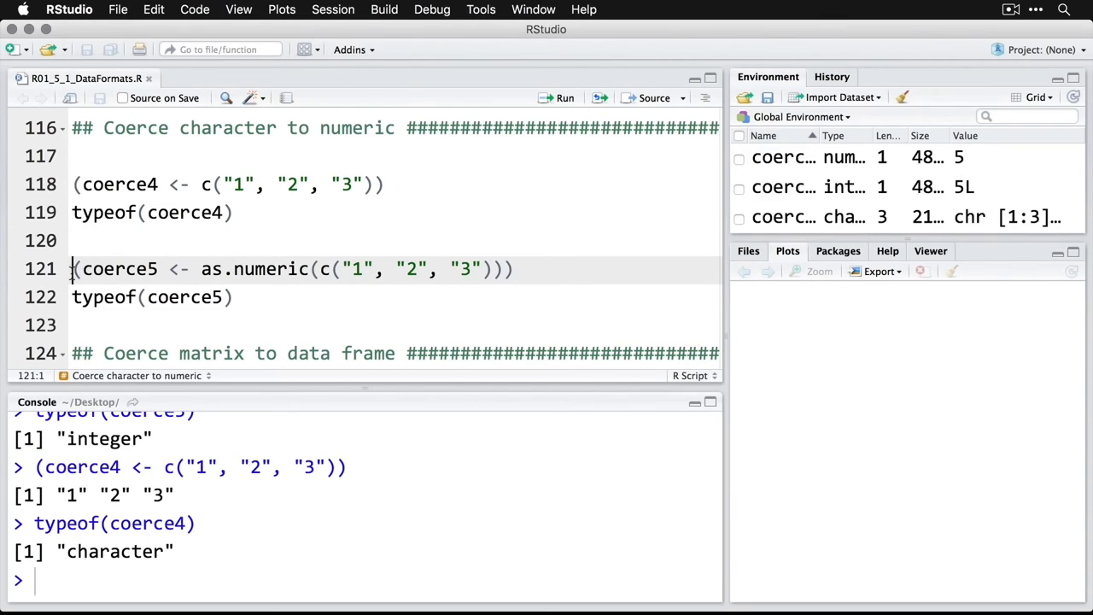
pyautogui.click(564, 98)
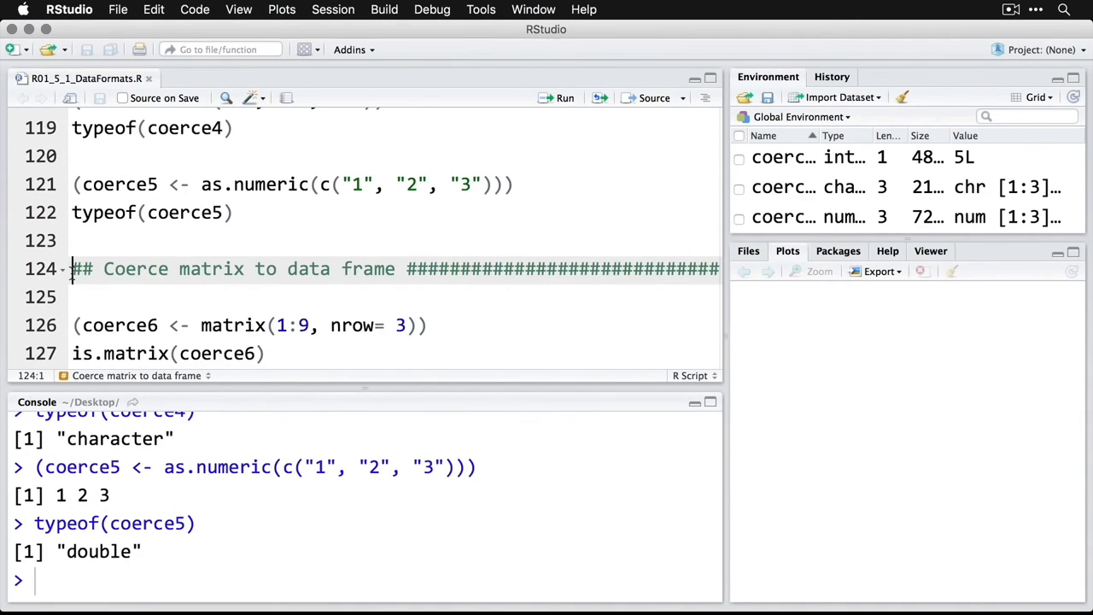
# - Create the 3×3 matrix coerce6 from 1:9 and confirm is.matrix returns TRUE
pyautogui.scroll(-3)
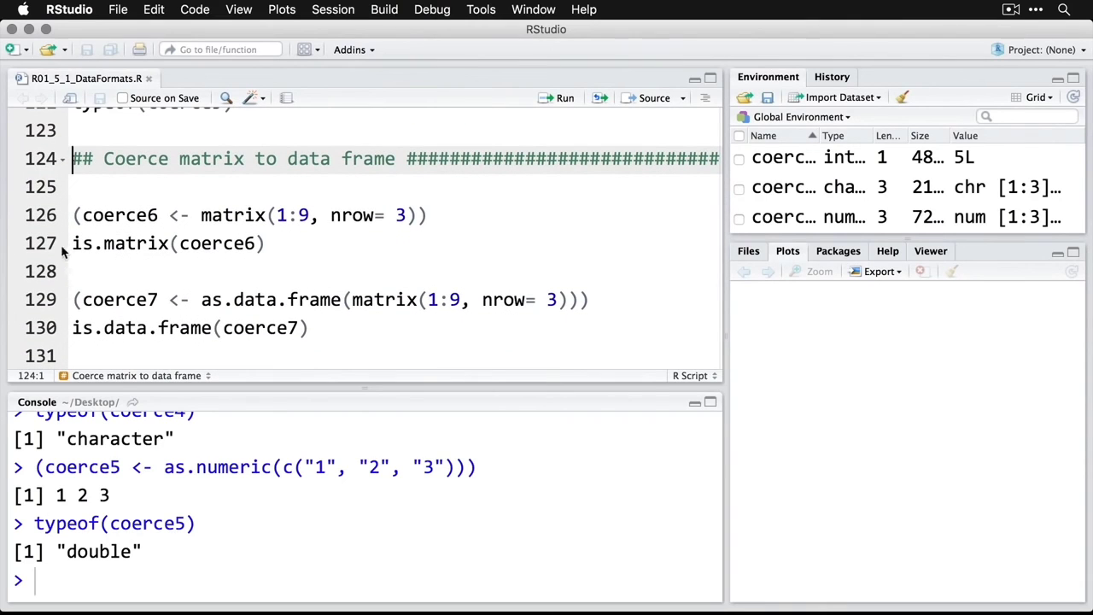
pyautogui.click(77, 215)
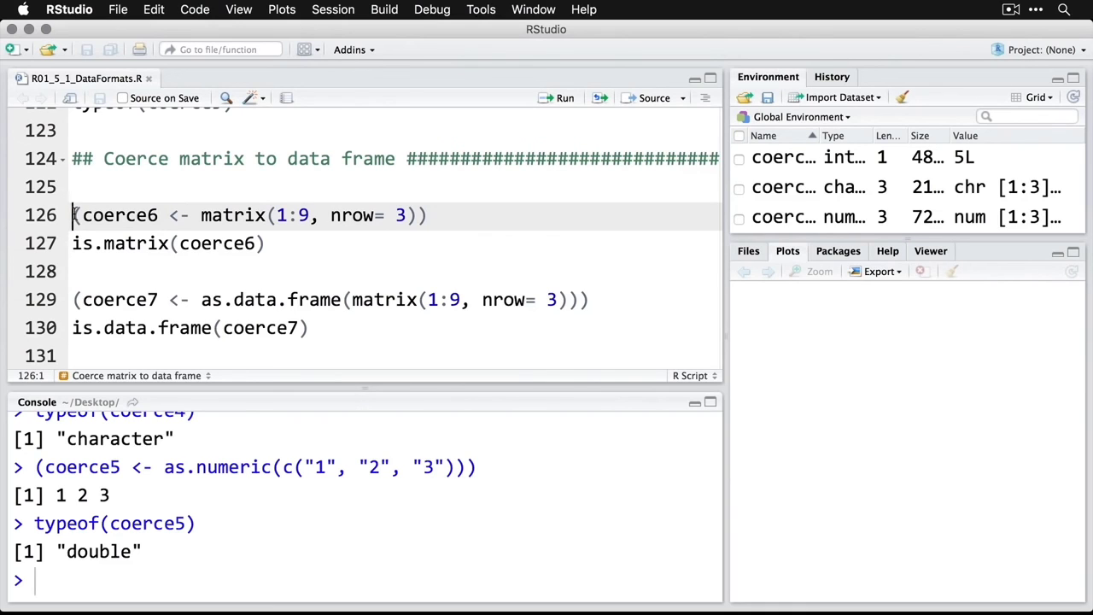
pyautogui.click(563, 97)
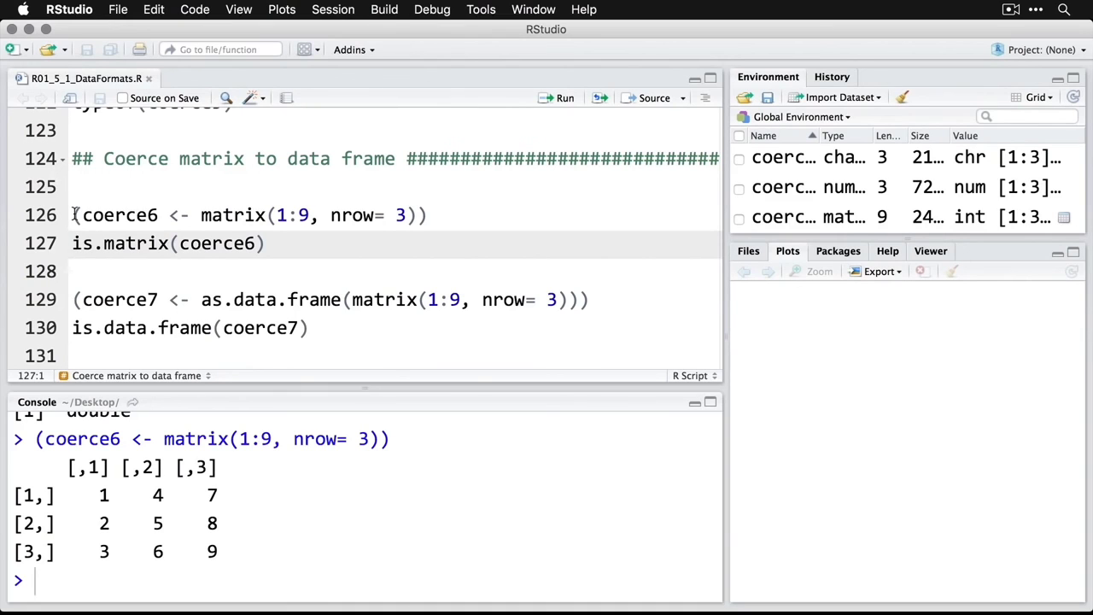
pyautogui.click(563, 97)
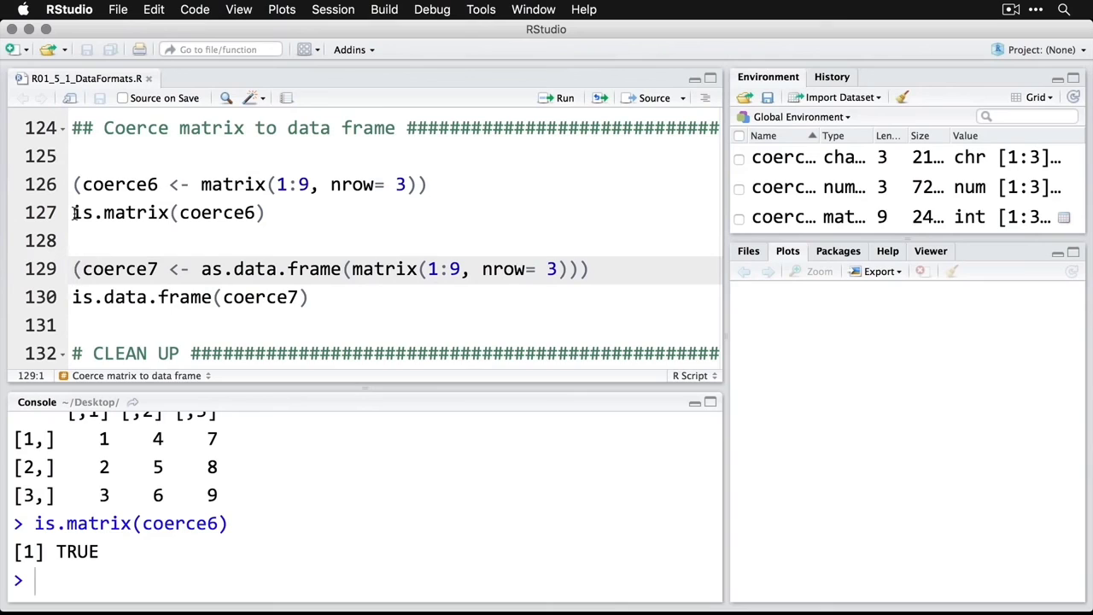
# - Convert the matrix to data frame coerce7 with as.data.frame, showing columns V1–V3
pyautogui.doubleClick(269, 270)
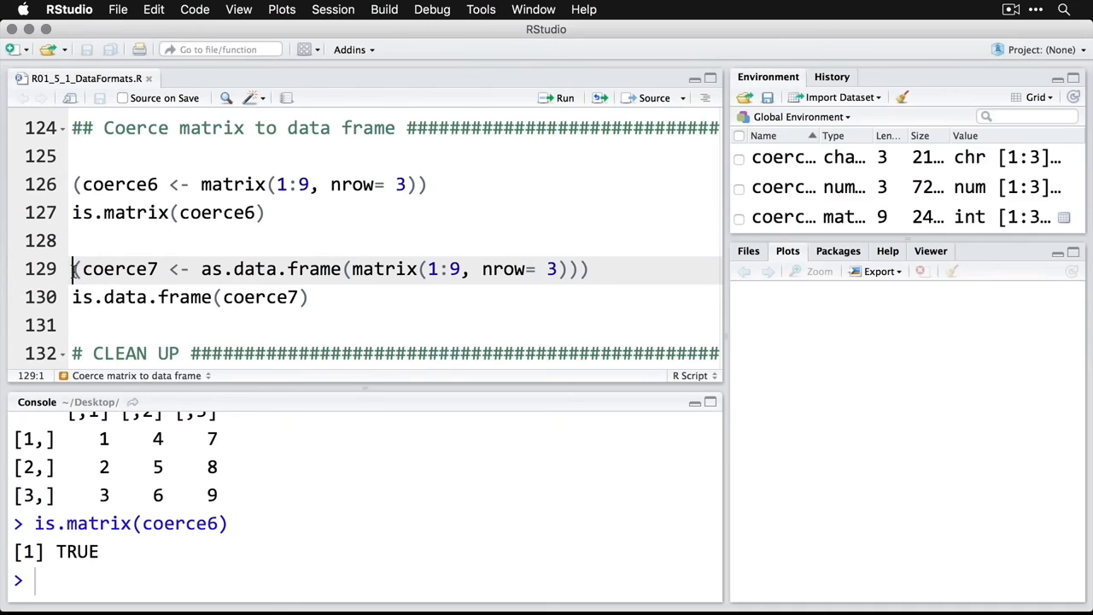
pyautogui.click(564, 98)
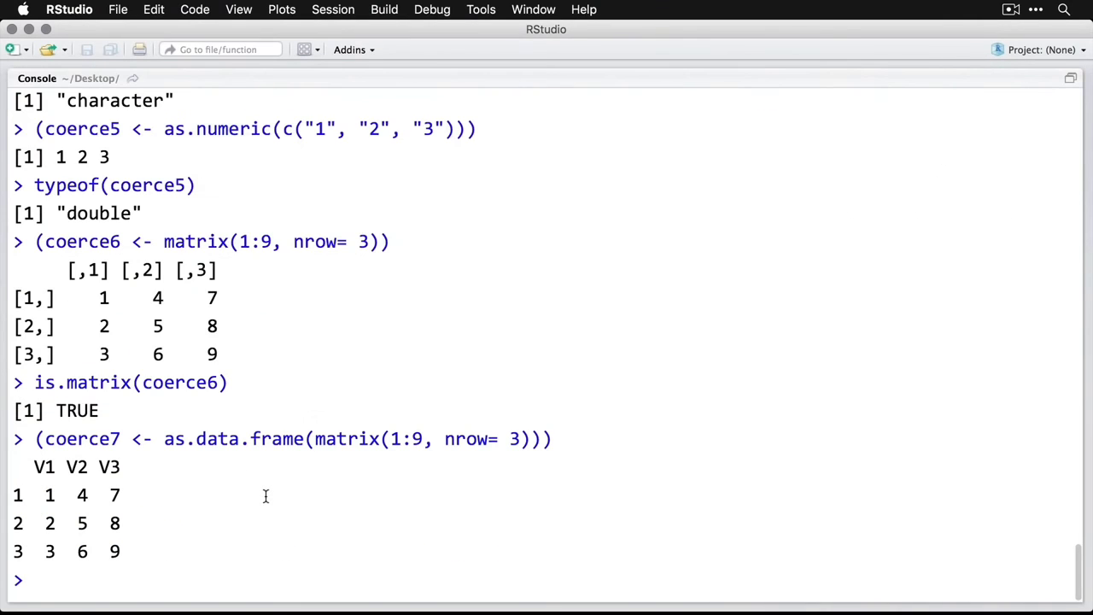
pyautogui.moveTo(48, 352)
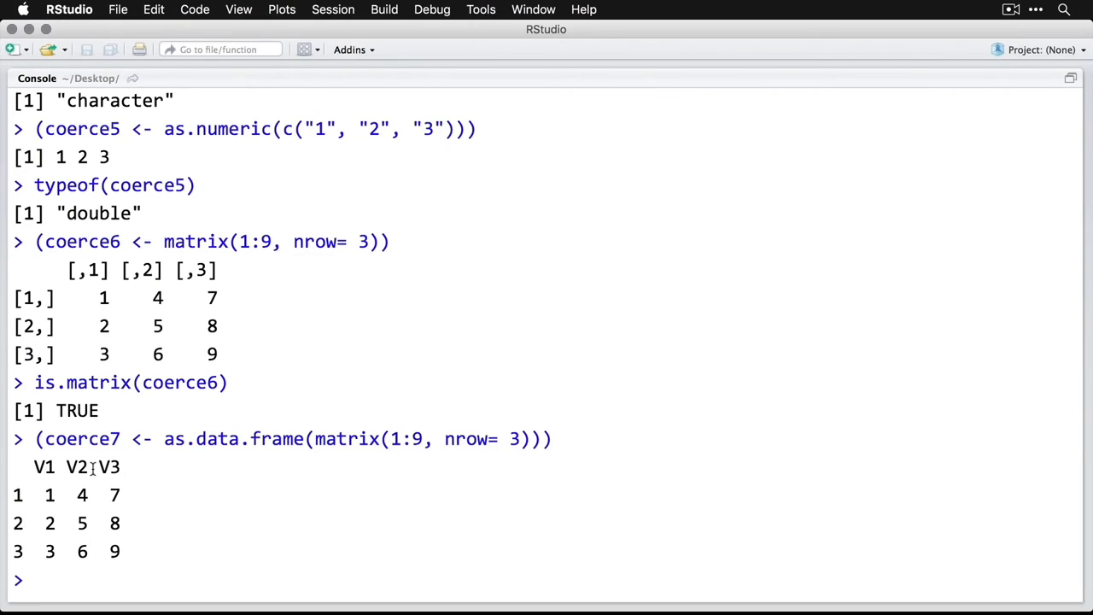
pyautogui.moveTo(148, 468)
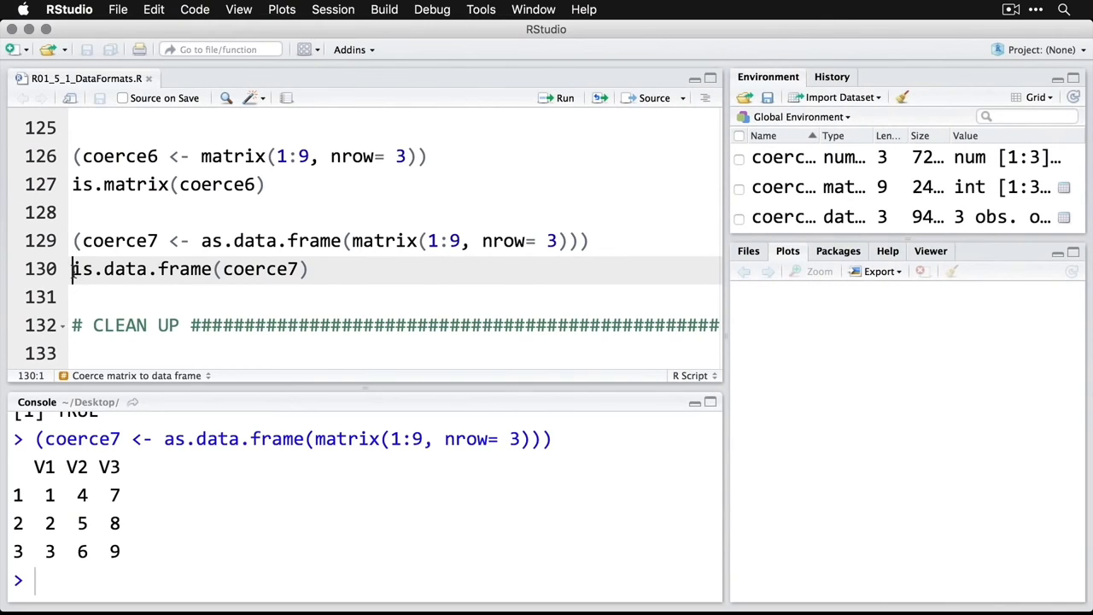
# - Confirm is.data.frame(coerce7) returns TRUE
pyautogui.click(564, 98)
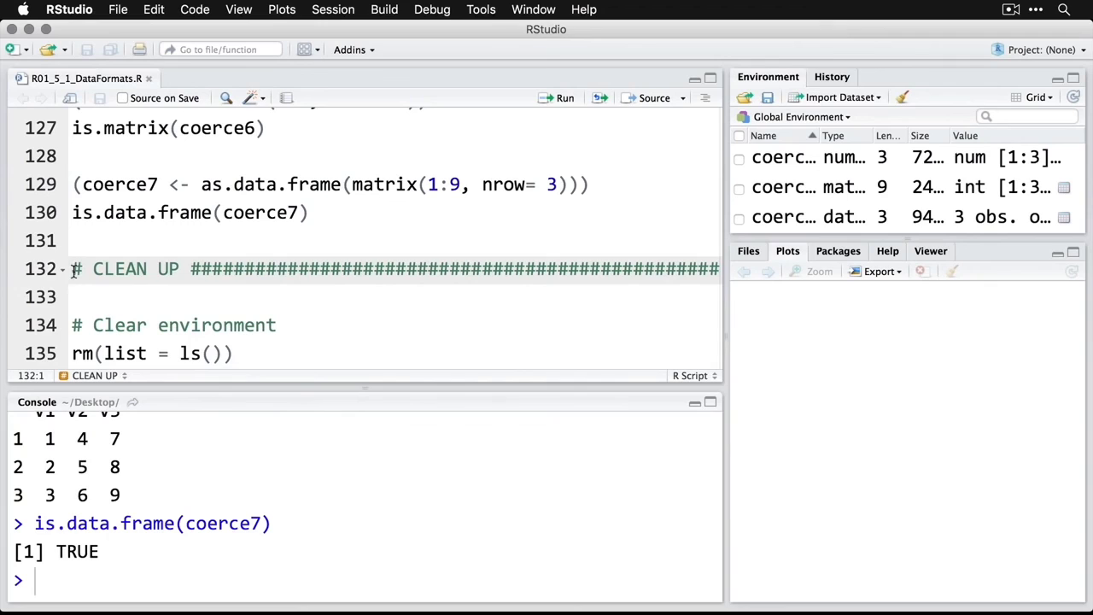